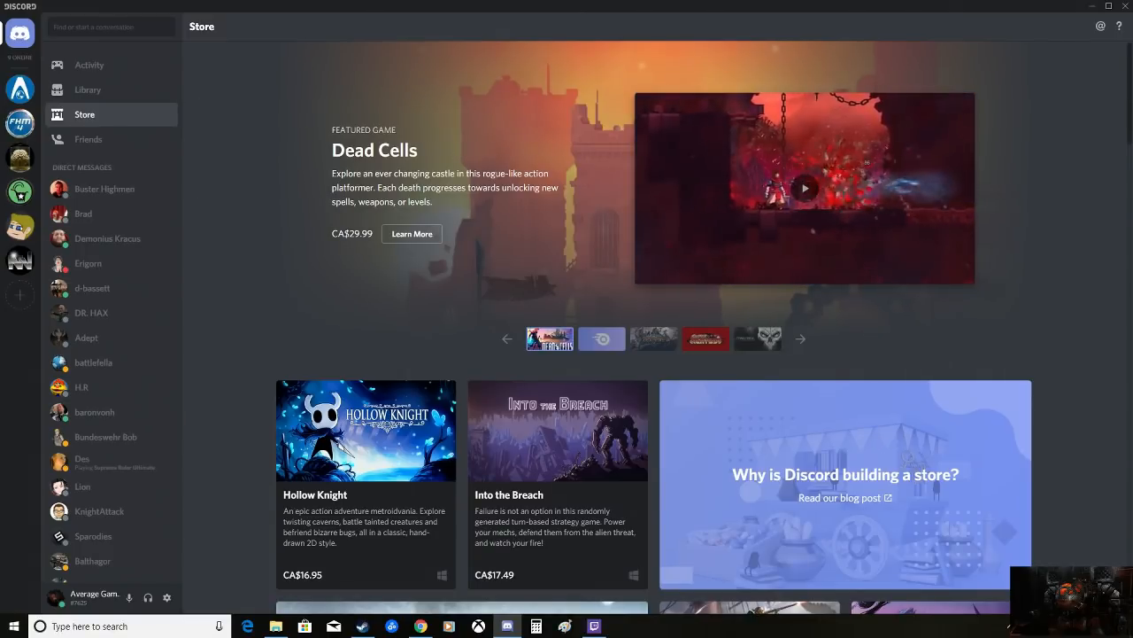
- Browse the Discord Store's game listings down and back to the featured game, then view Steam's store front
scroll("down", 3)
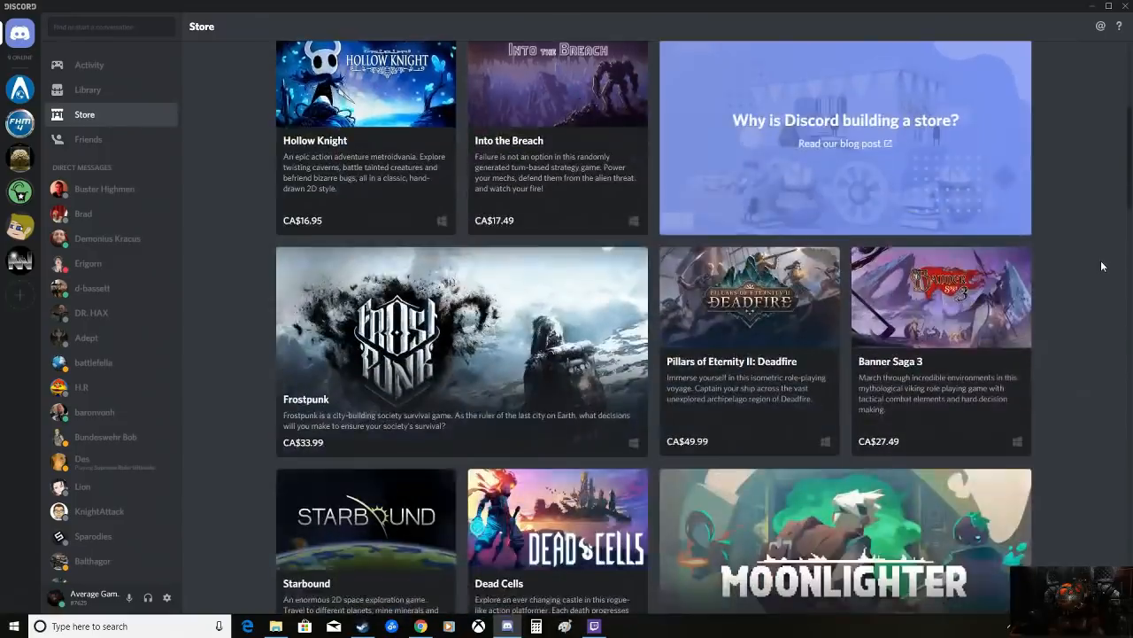
scroll("down", 3)
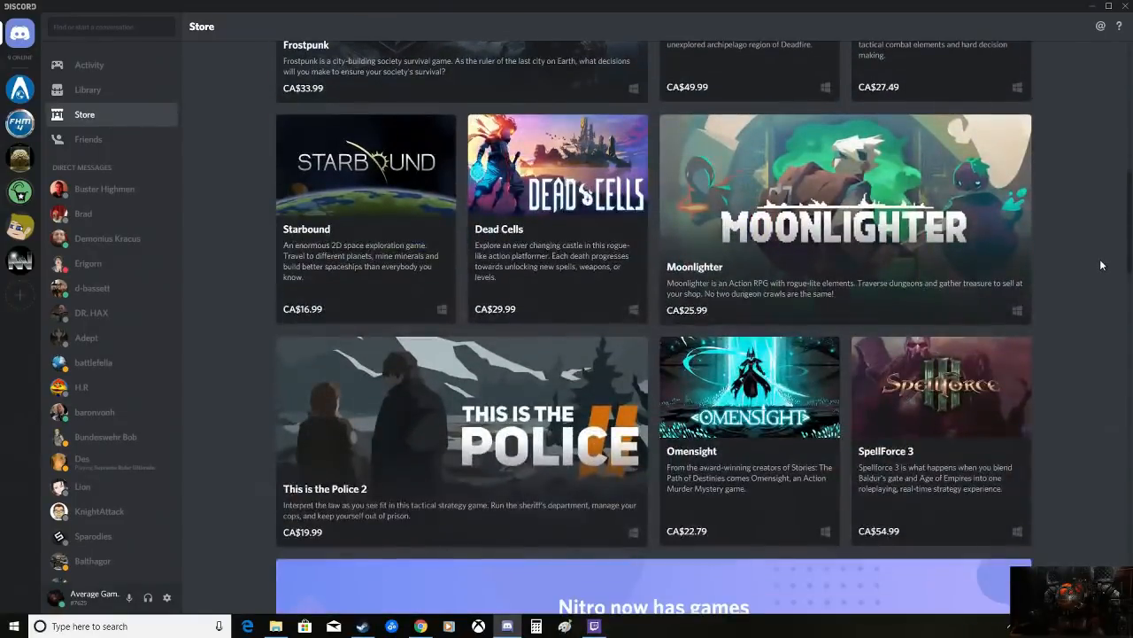
scroll("up", 3)
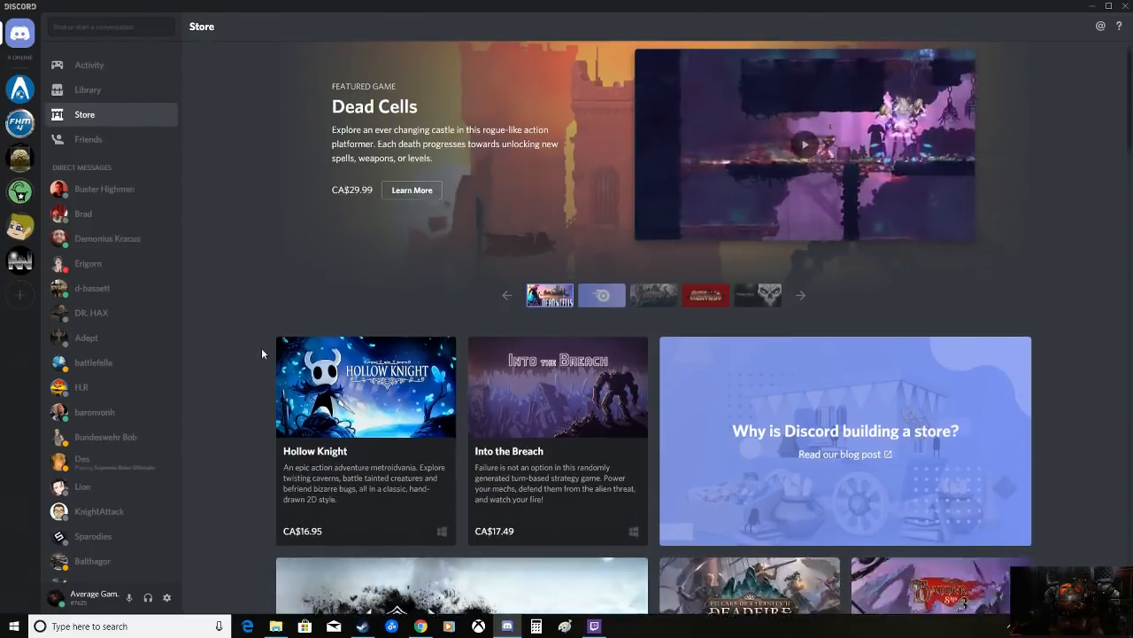
scroll("down", 3)
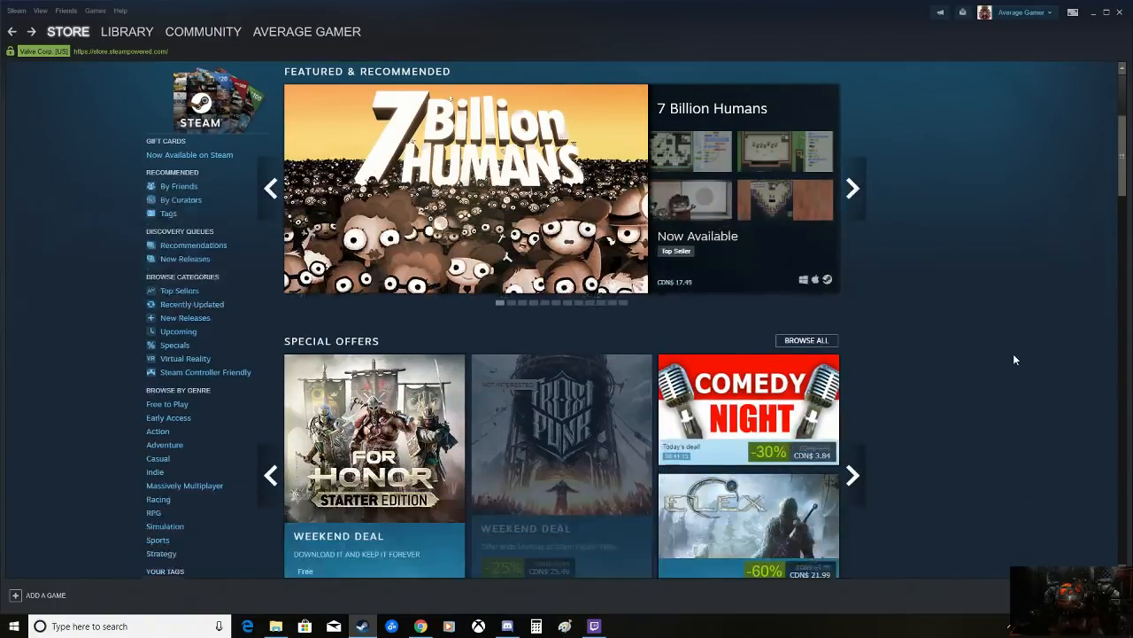
- Scroll Steam's store down through the featured and Special Offers deals before returning to Discord
scroll("down", 3)
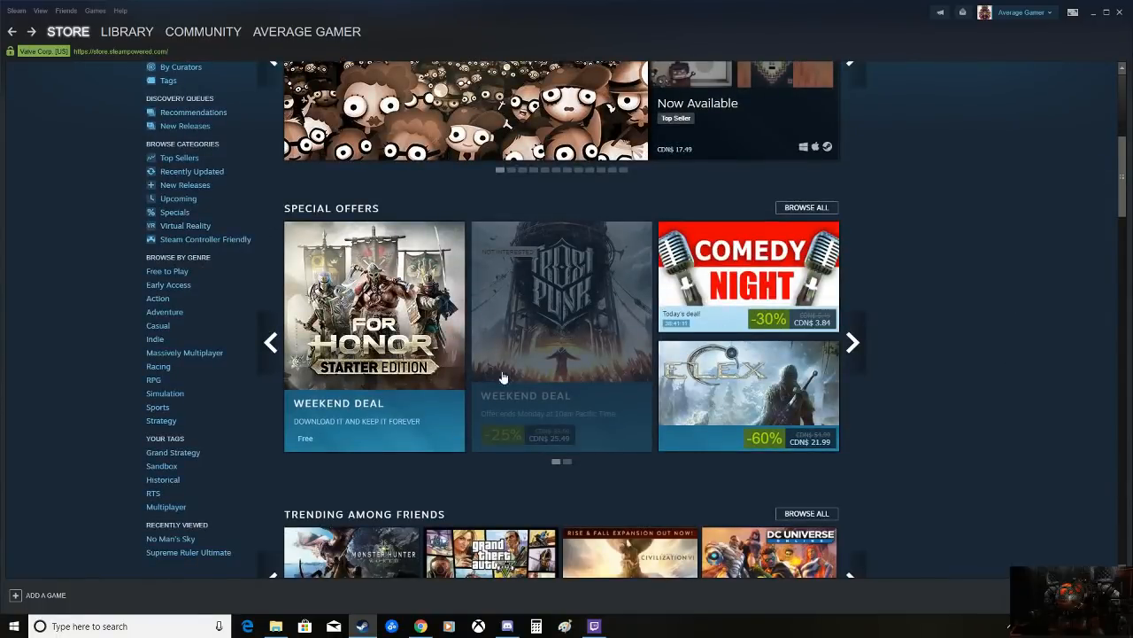
mouse_move(542, 317)
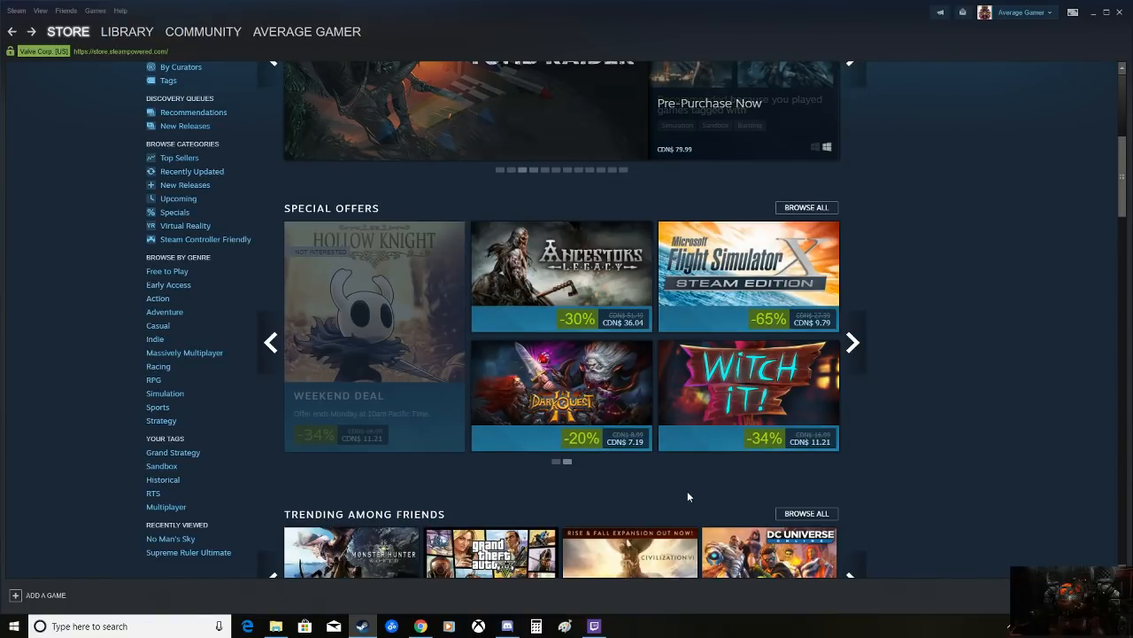
scroll("down", 3)
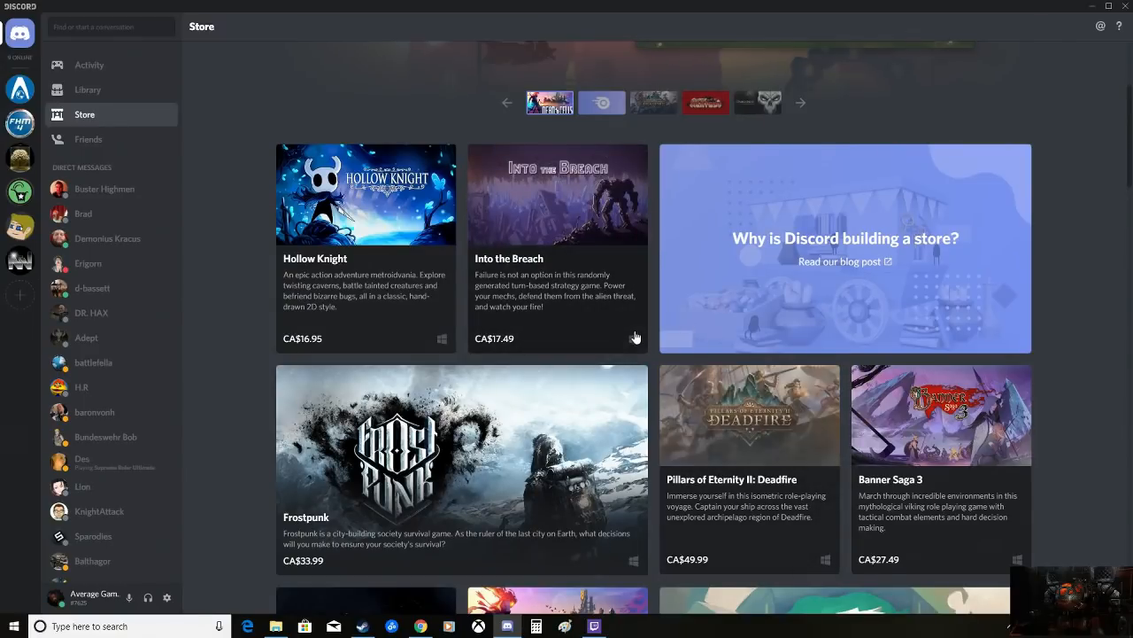
- Scroll the Discord Store grid down to the Nitro banner and back through the listings
scroll("down", 3)
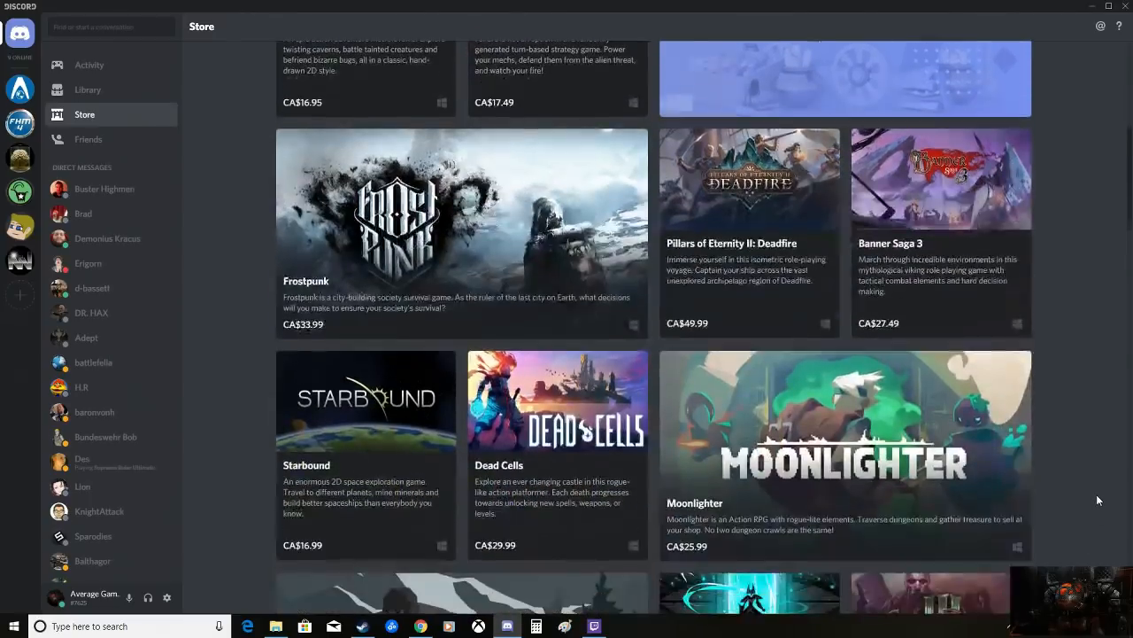
scroll("down", 3)
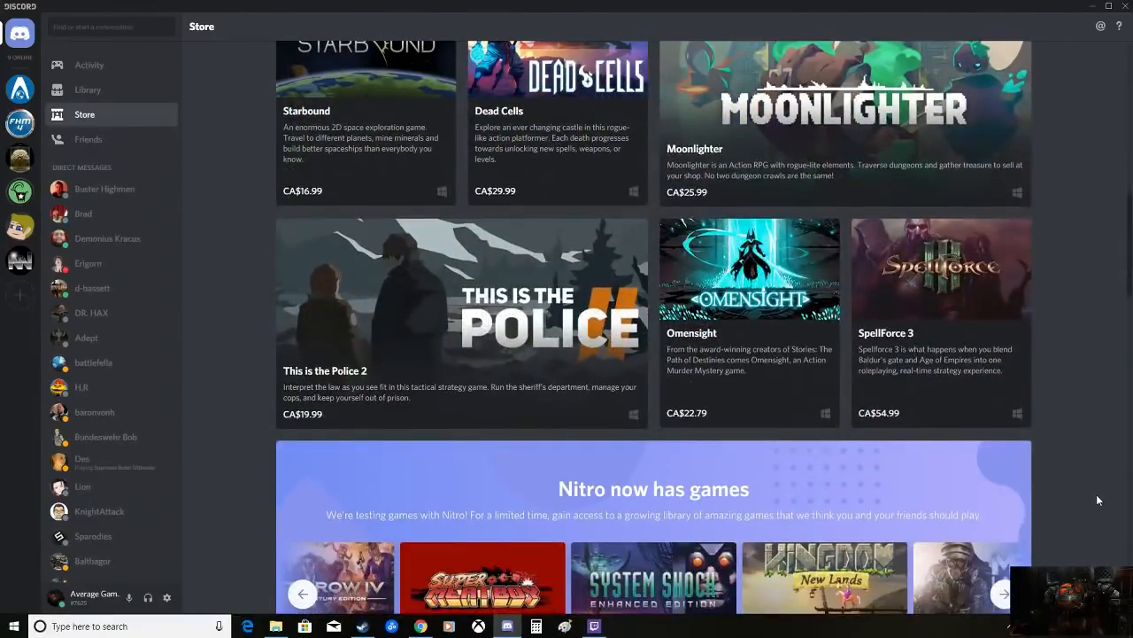
scroll("up", 3)
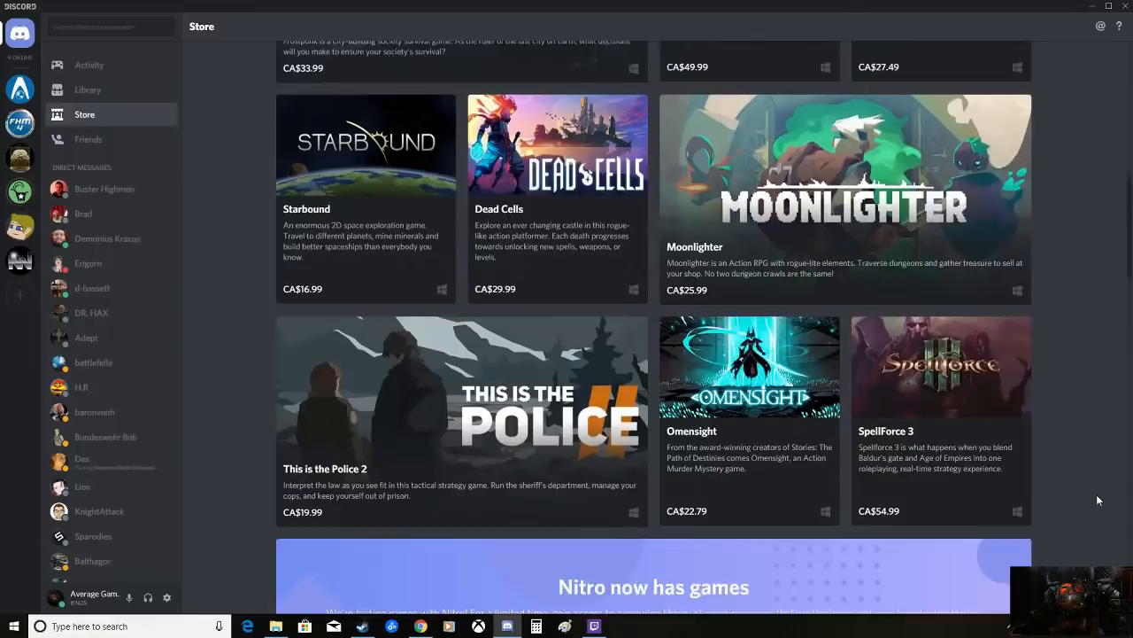
scroll("down", 3)
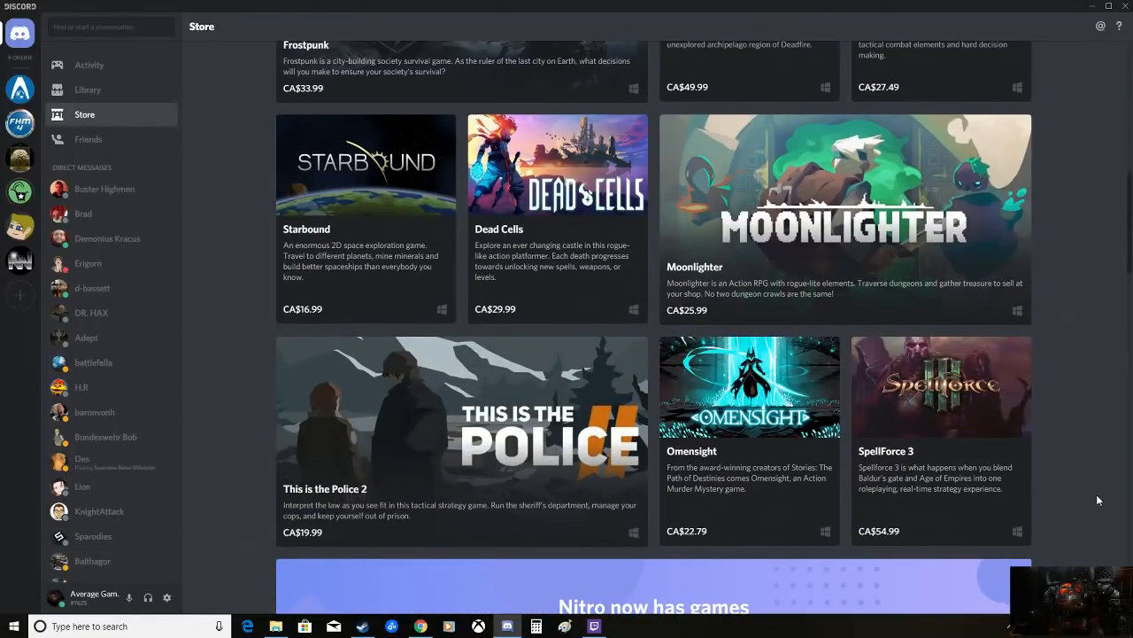
scroll("up", 3)
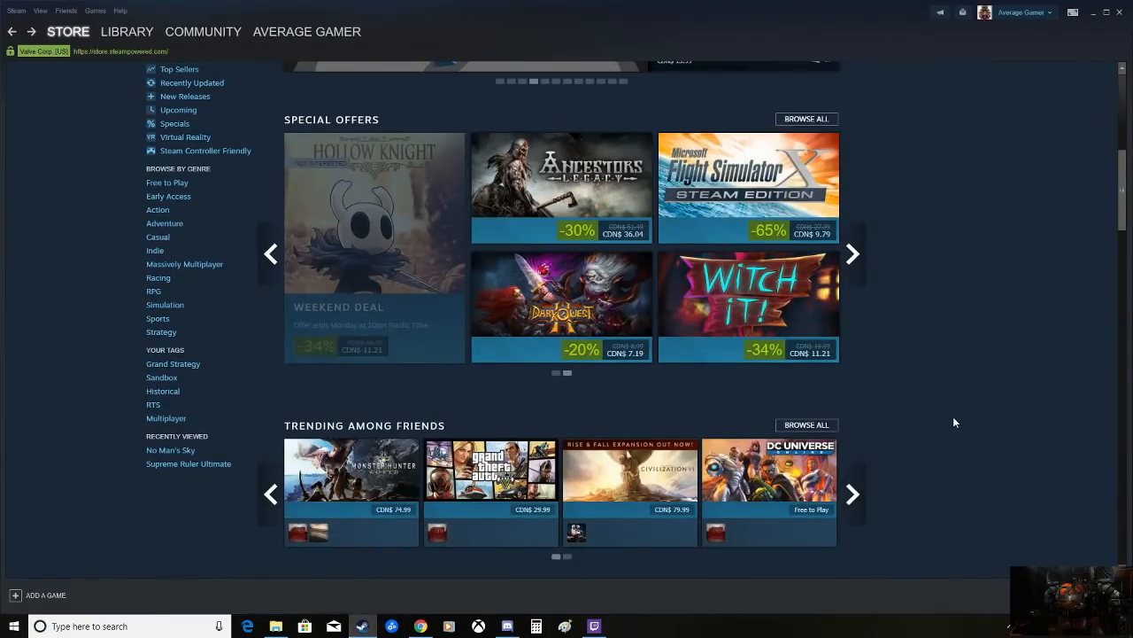
- Scroll Steam's store past the Discovery Queue and Browse Steam sections, then switch to Discord's Store
scroll("down", 3)
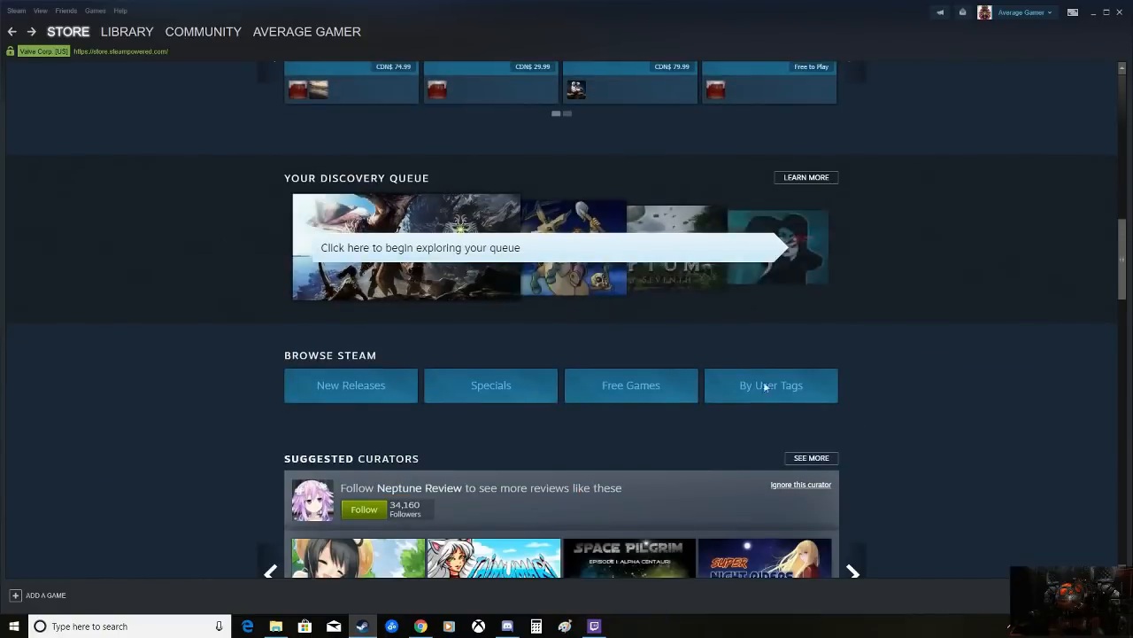
left_click(507, 627)
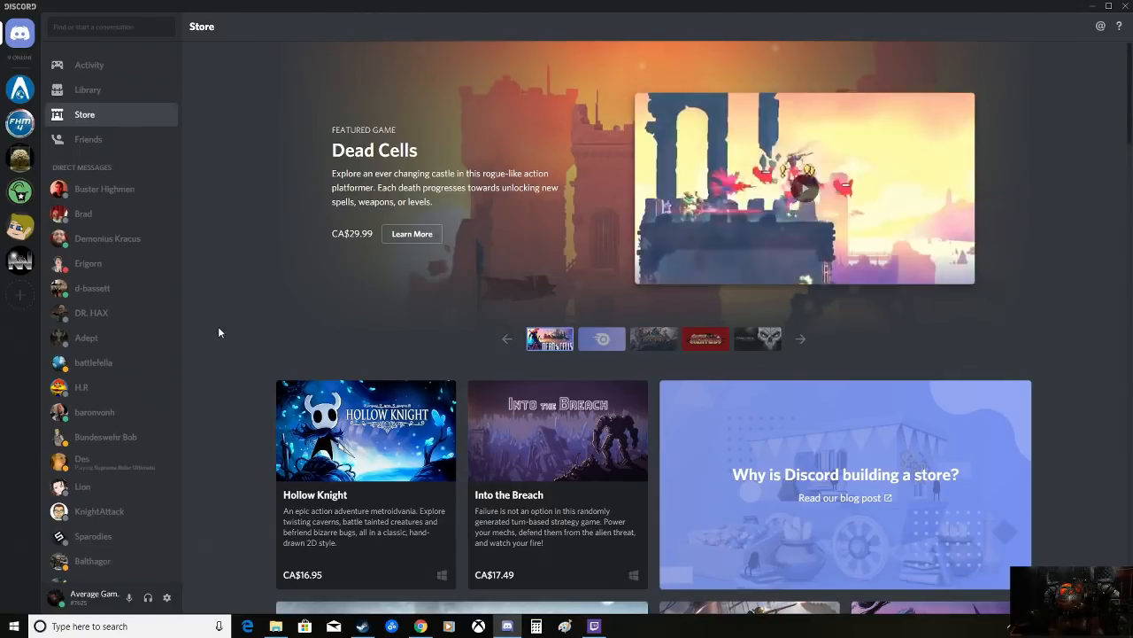
- Scroll the Discord Store to 'Nitro now has games' and 'Games included with Nitro', then show the Activity feed
scroll("down", 3)
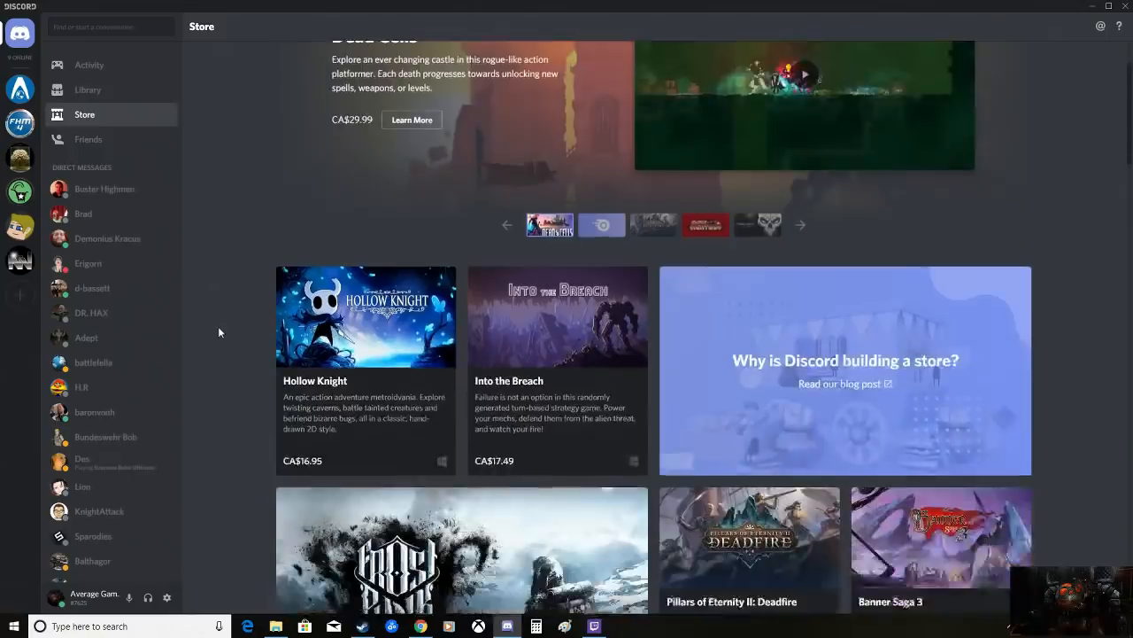
scroll("down", 3)
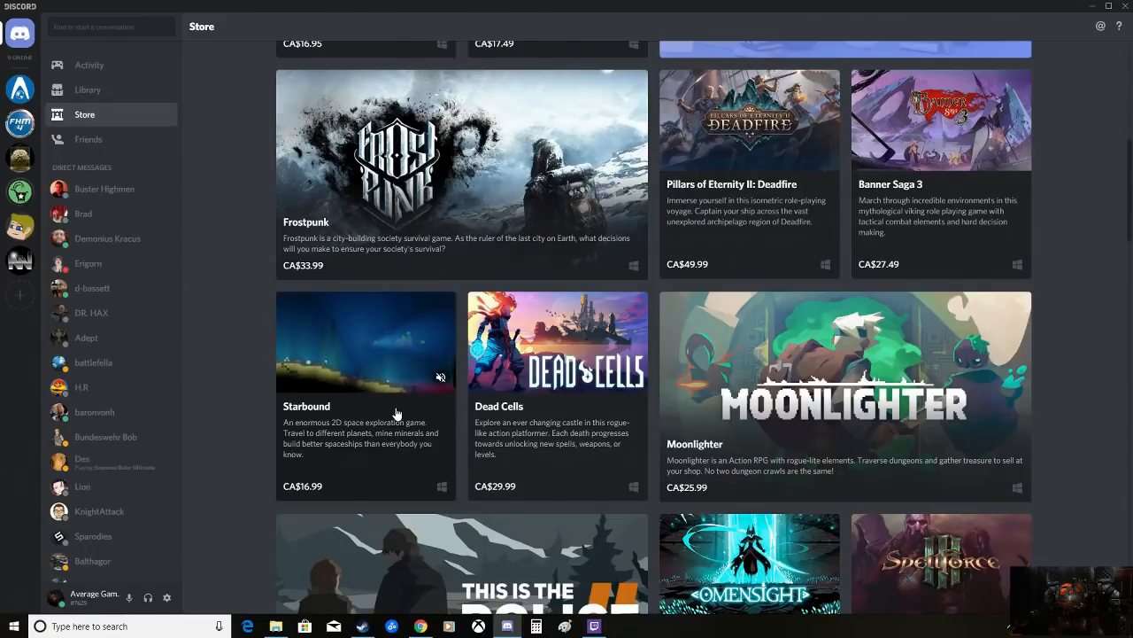
mouse_move(396, 414)
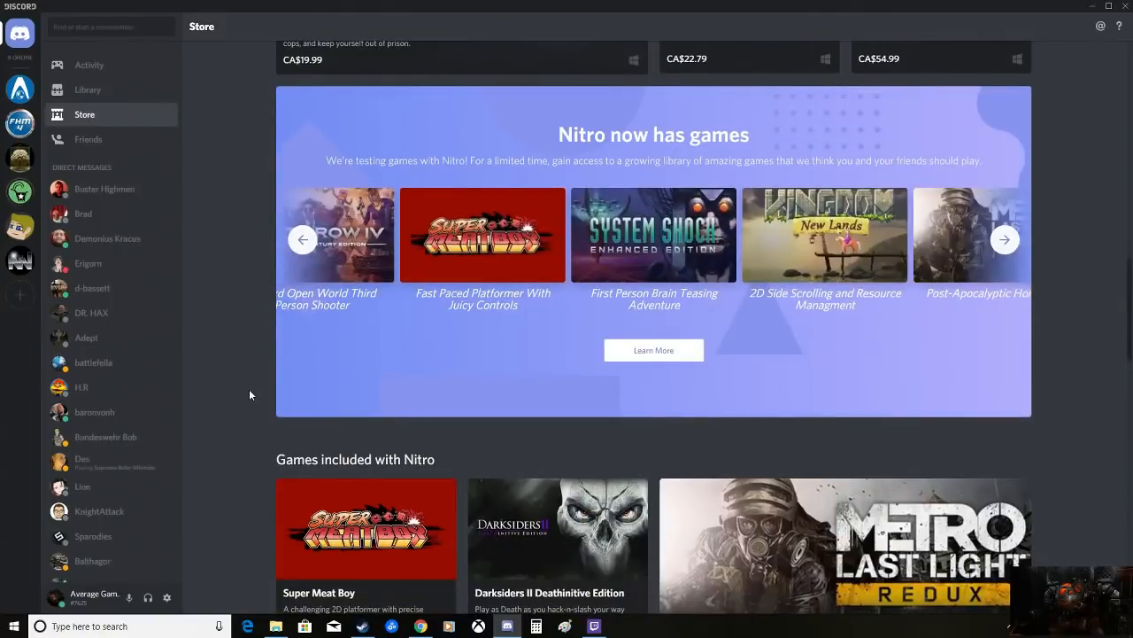
mouse_move(51, 69)
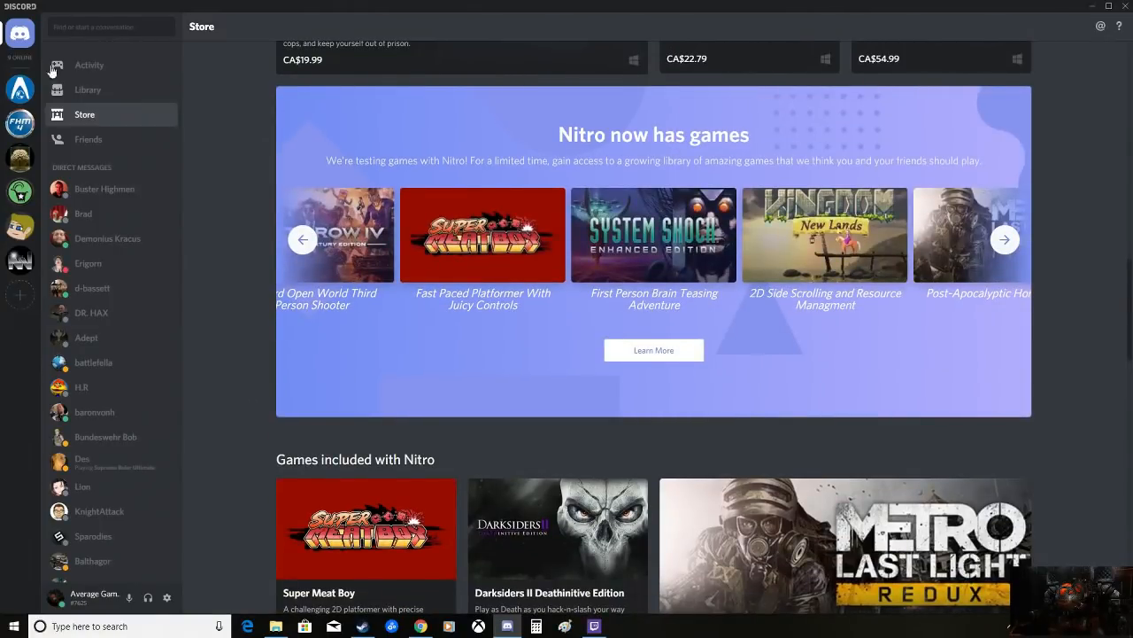
left_click(89, 64)
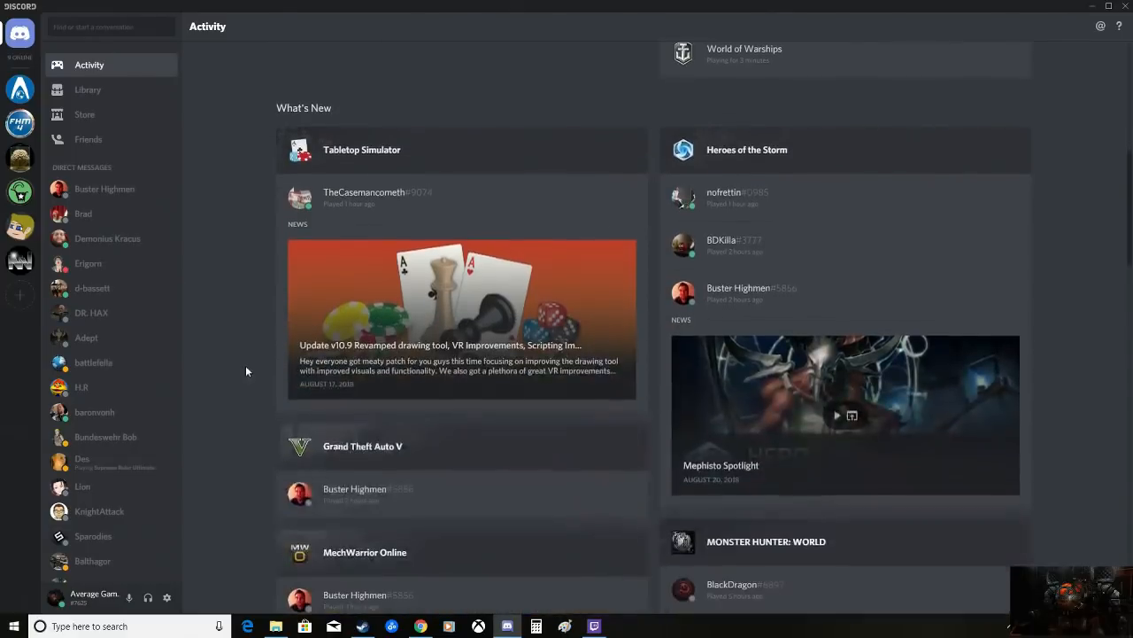
- Scroll the Activity feed up to Quick Launcher, view the Friends list, and return to the Store
scroll("up", 3)
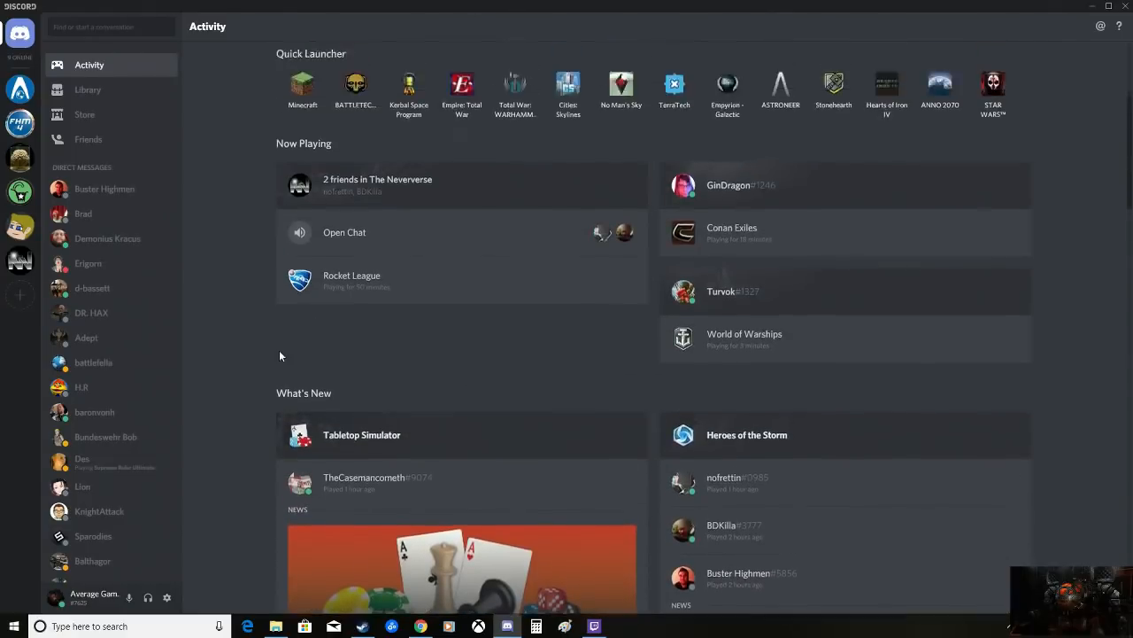
left_click(88, 138)
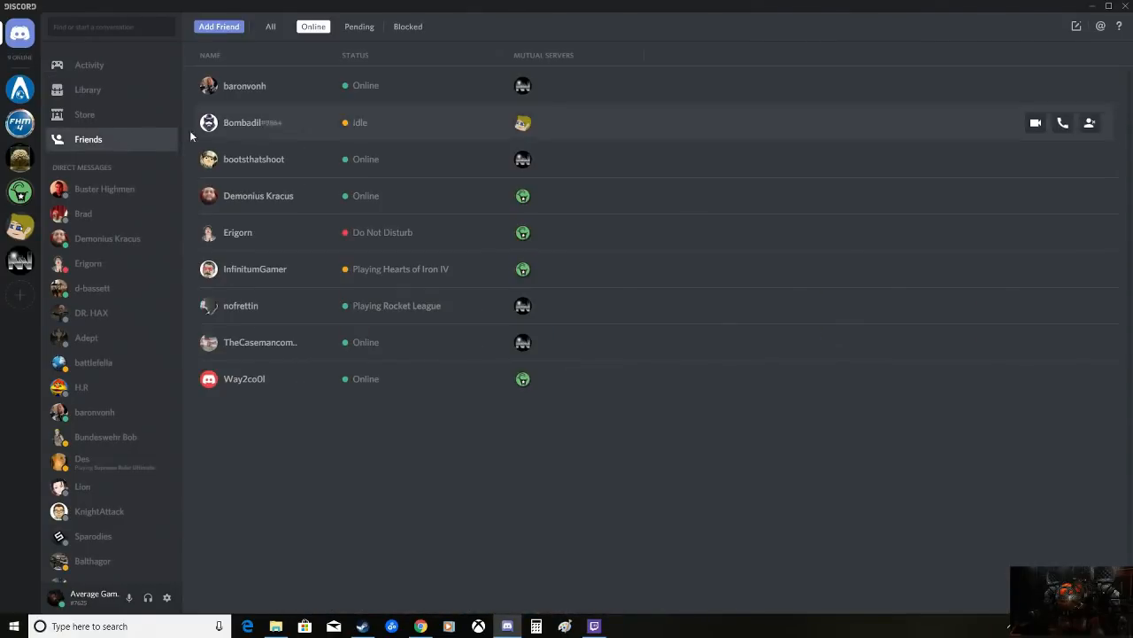
left_click(85, 113)
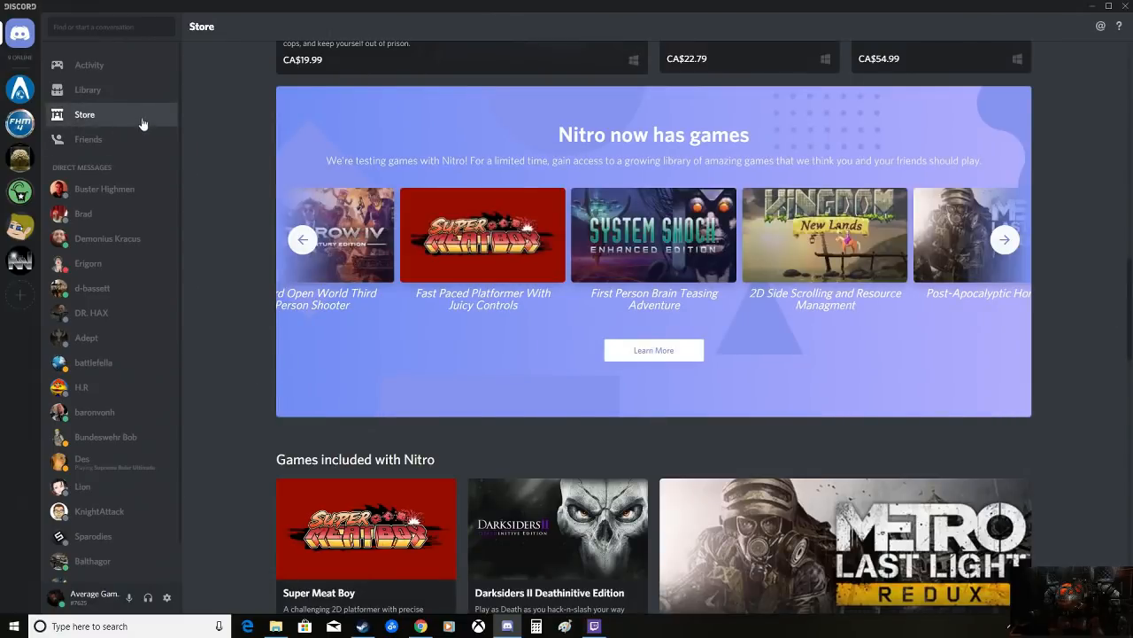
scroll("down", 3)
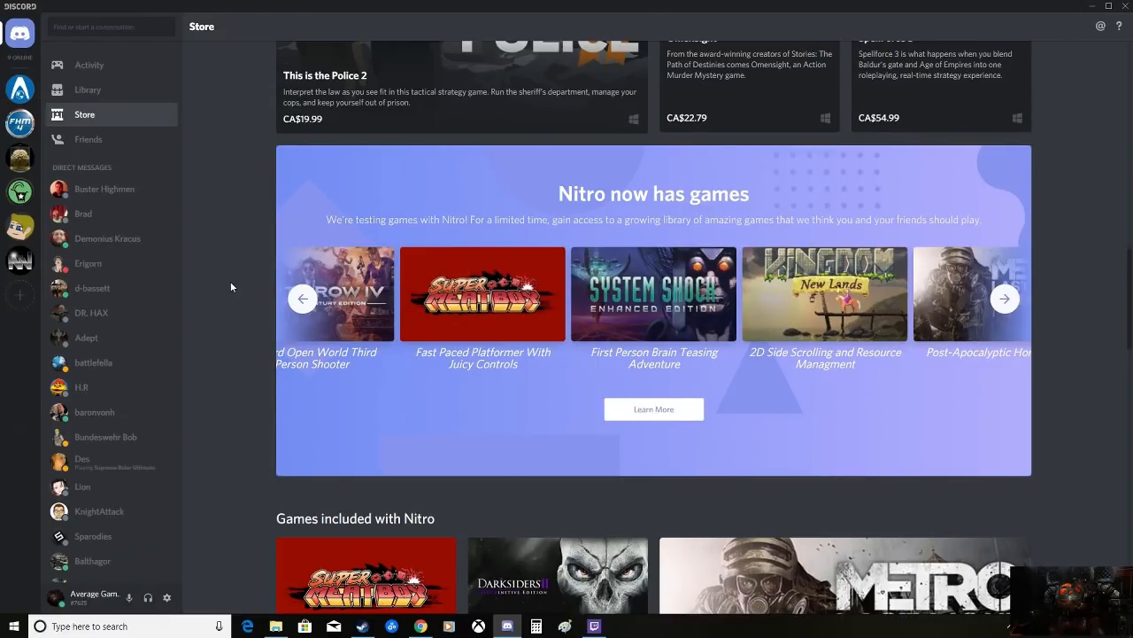
scroll("down", 3)
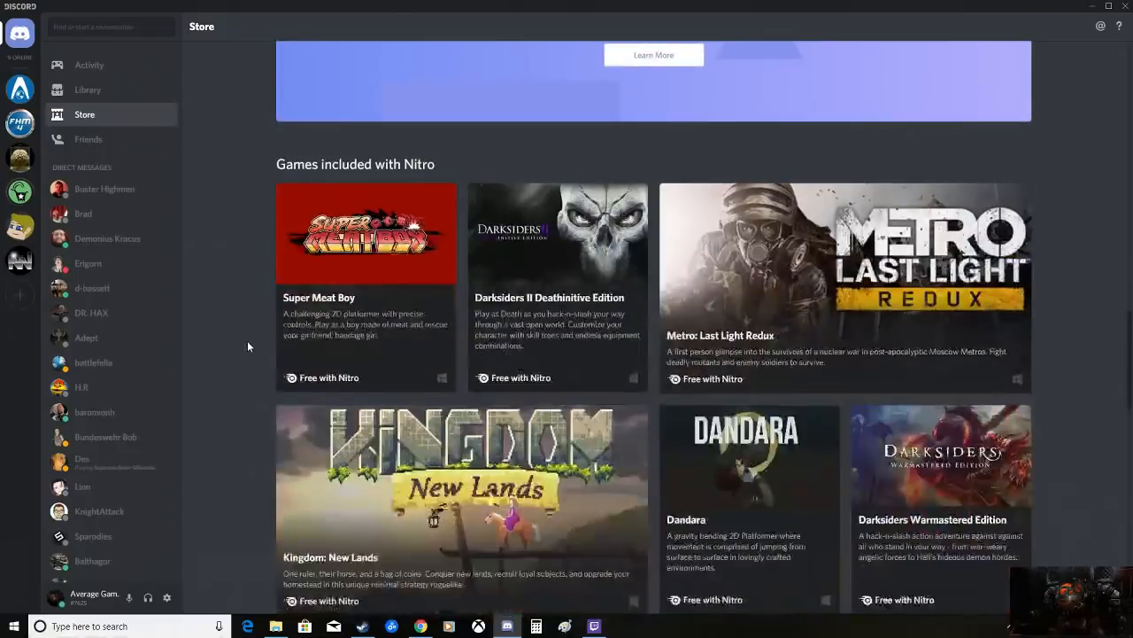
scroll("down", 3)
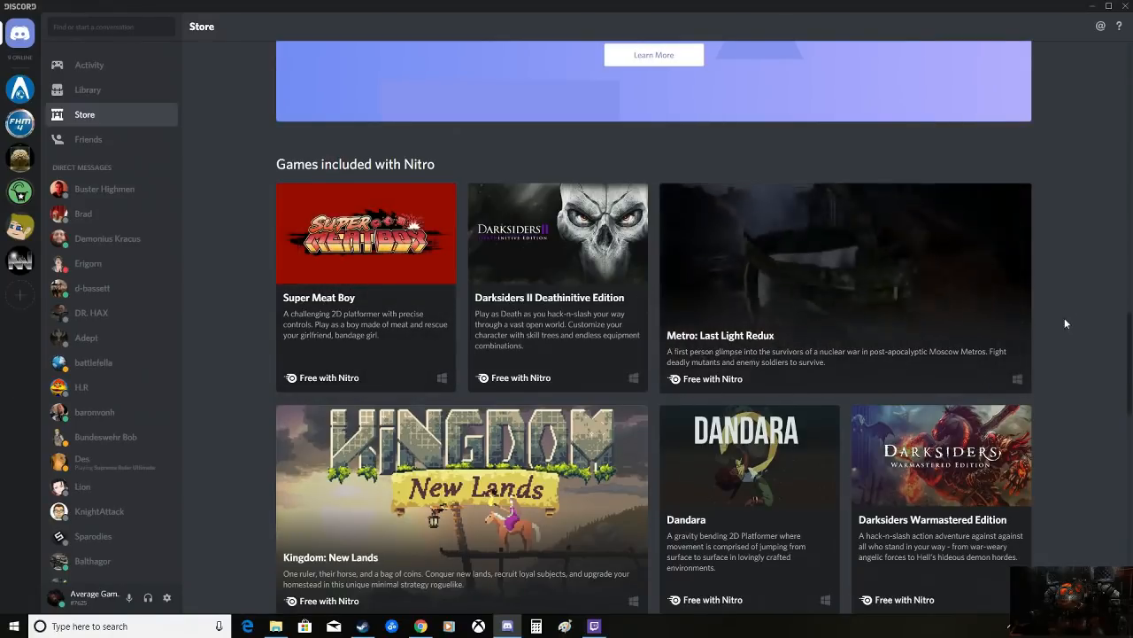
scroll("down", 3)
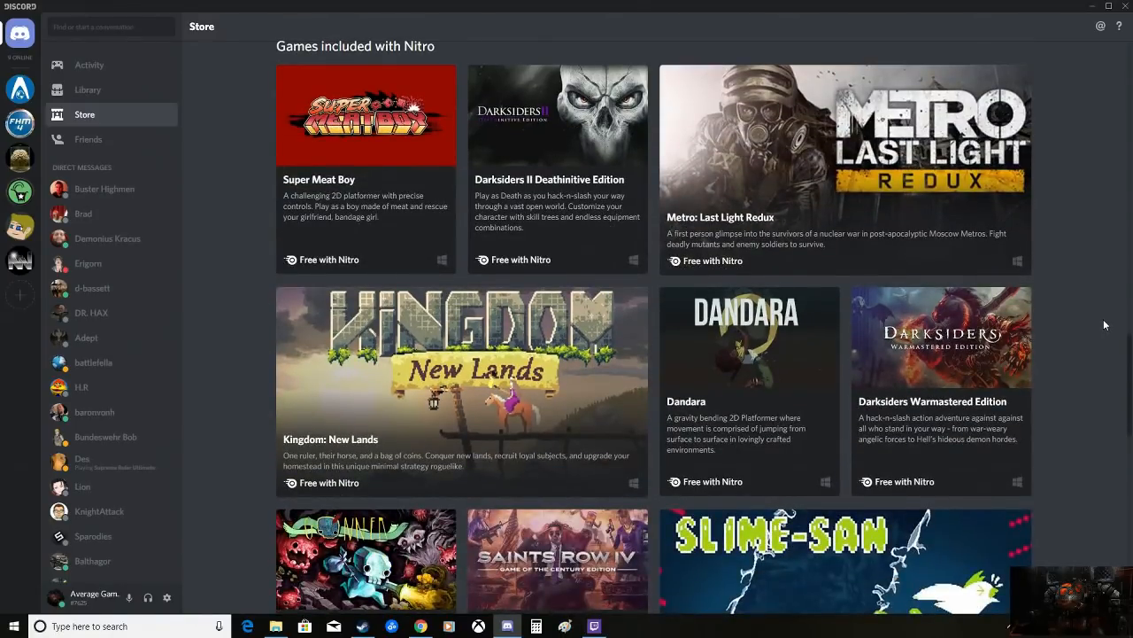
scroll("down", 3)
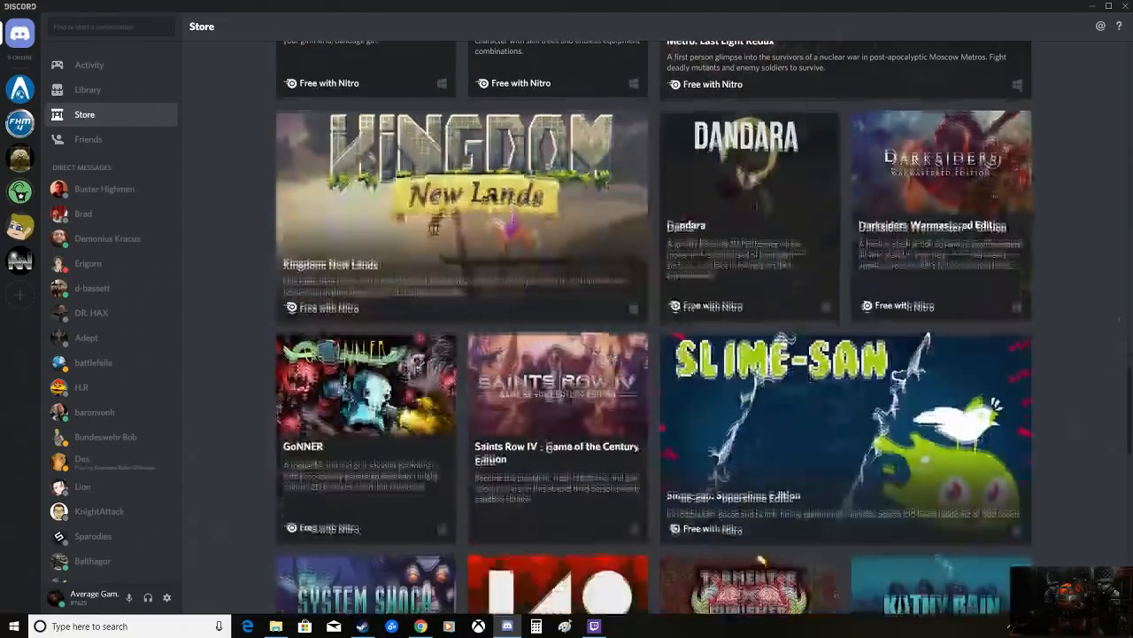
scroll("down", 3)
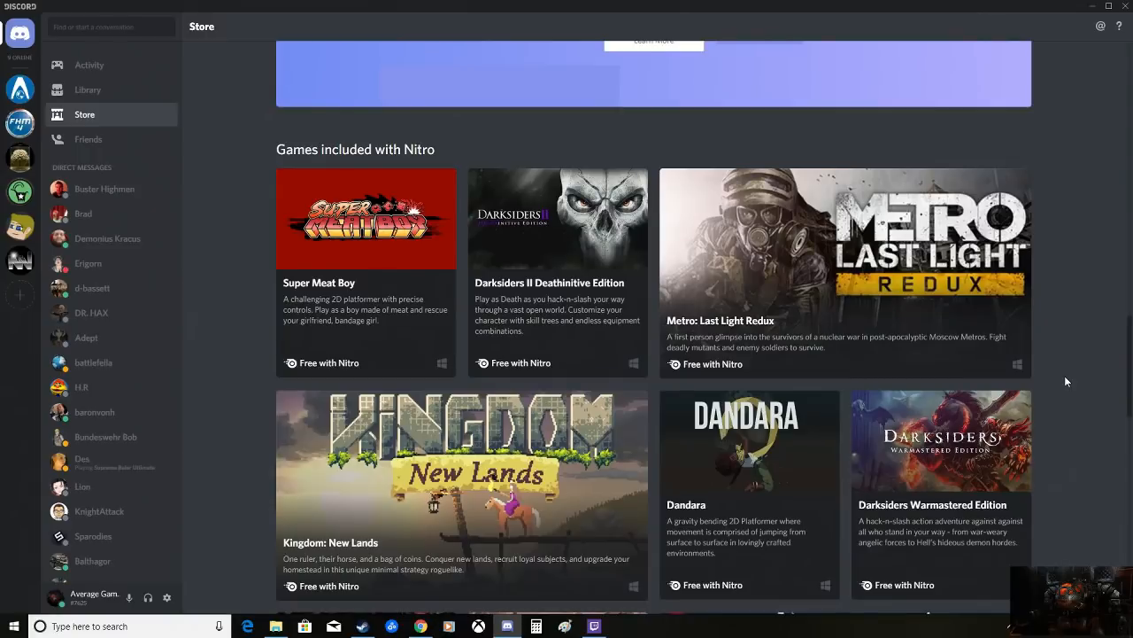
scroll("up", 3)
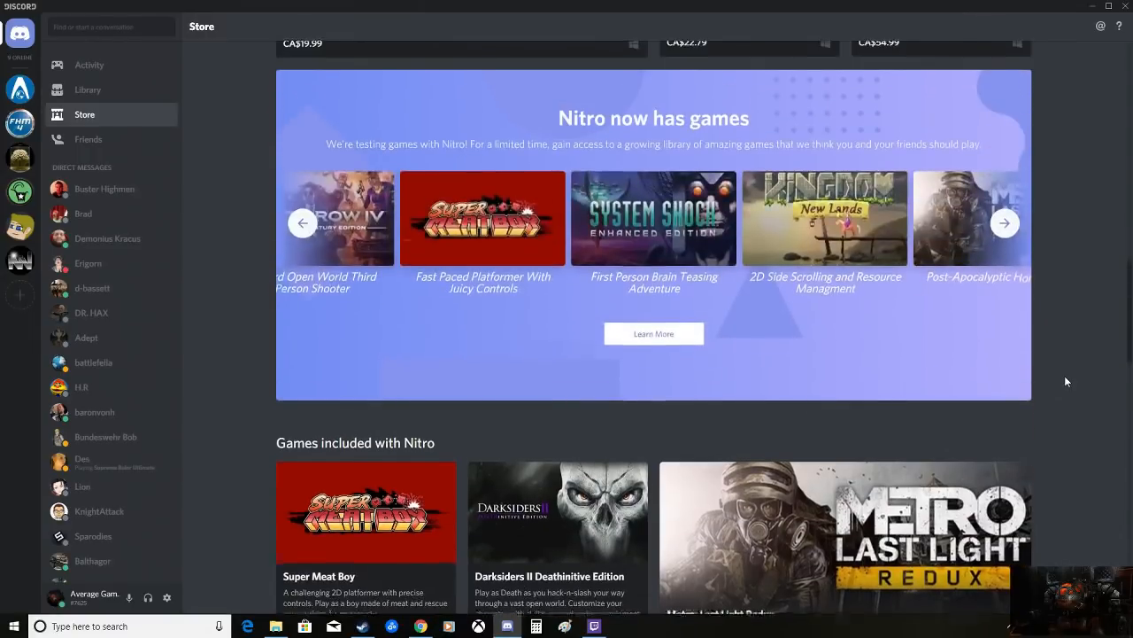
scroll("down", 3)
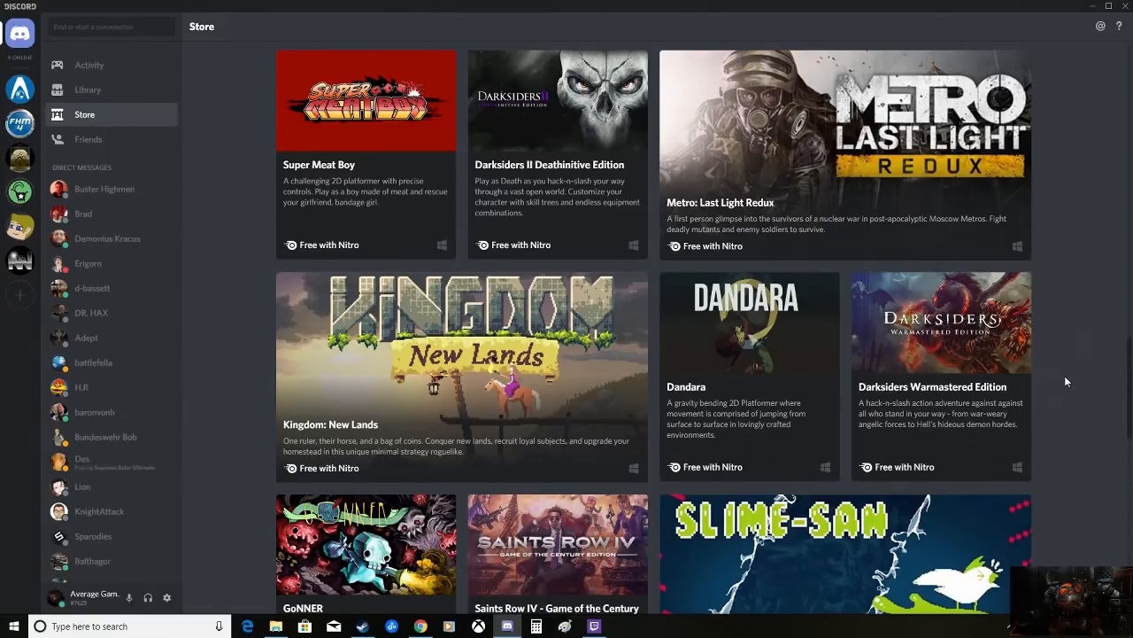
scroll("down", 3)
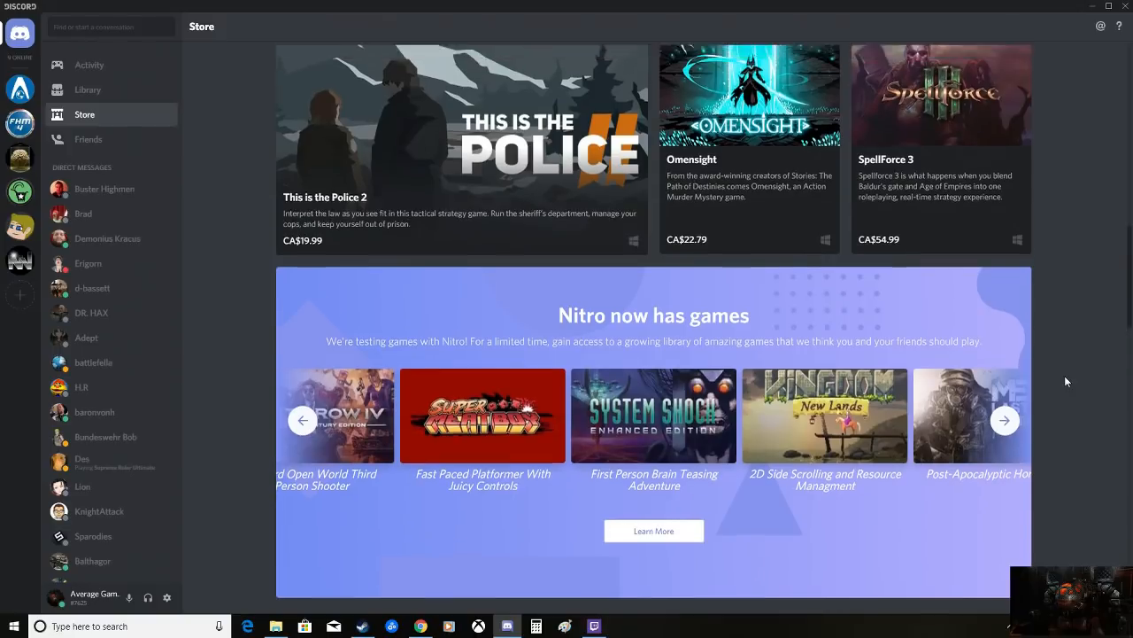
scroll("down", 3)
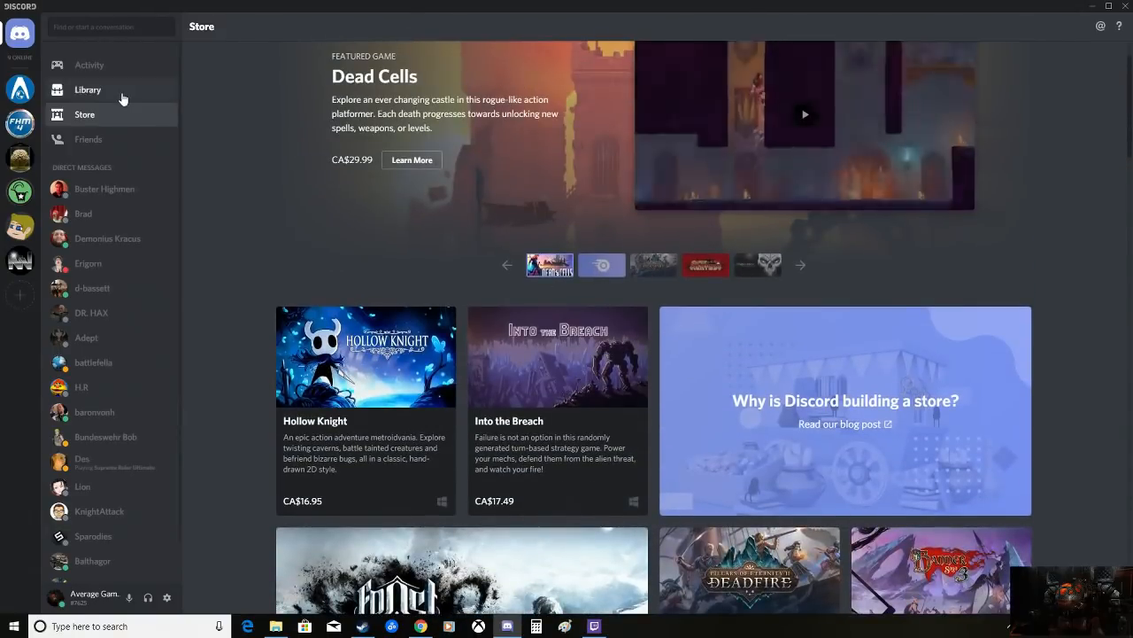
- Show Discord's Game Library and scroll its installed games list down and back to the top
left_click(87, 89)
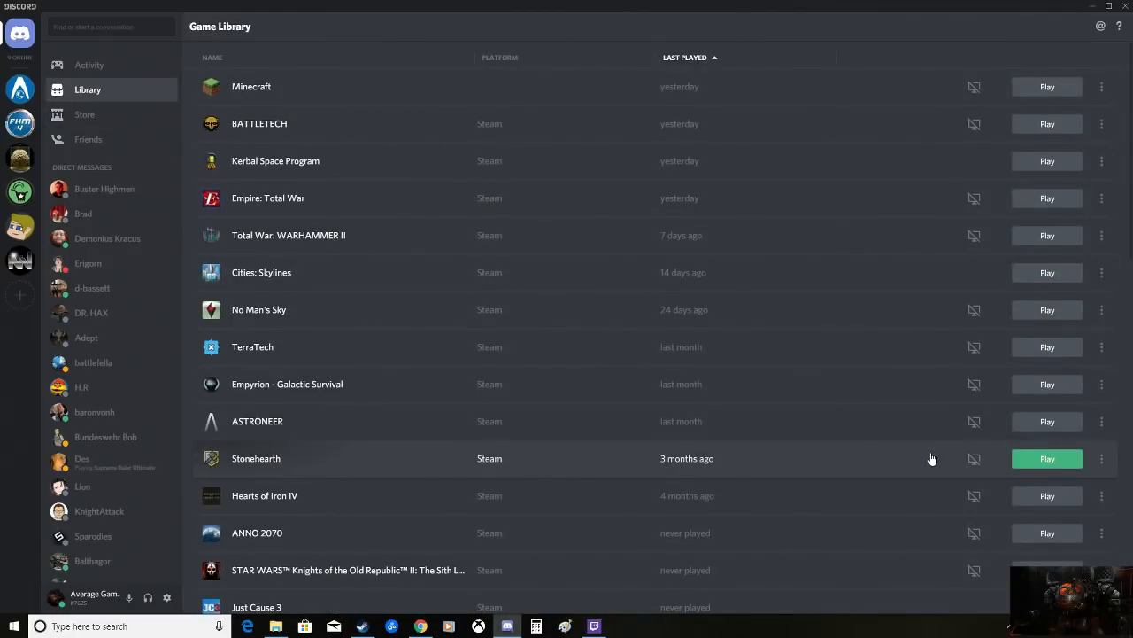
mouse_move(882, 248)
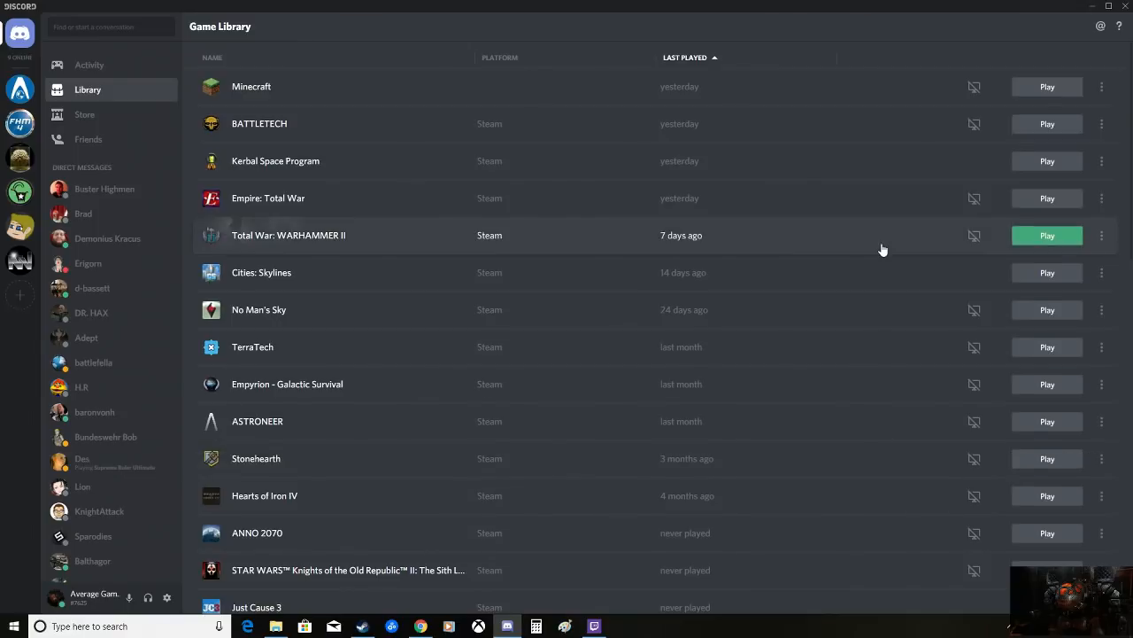
scroll("down", 3)
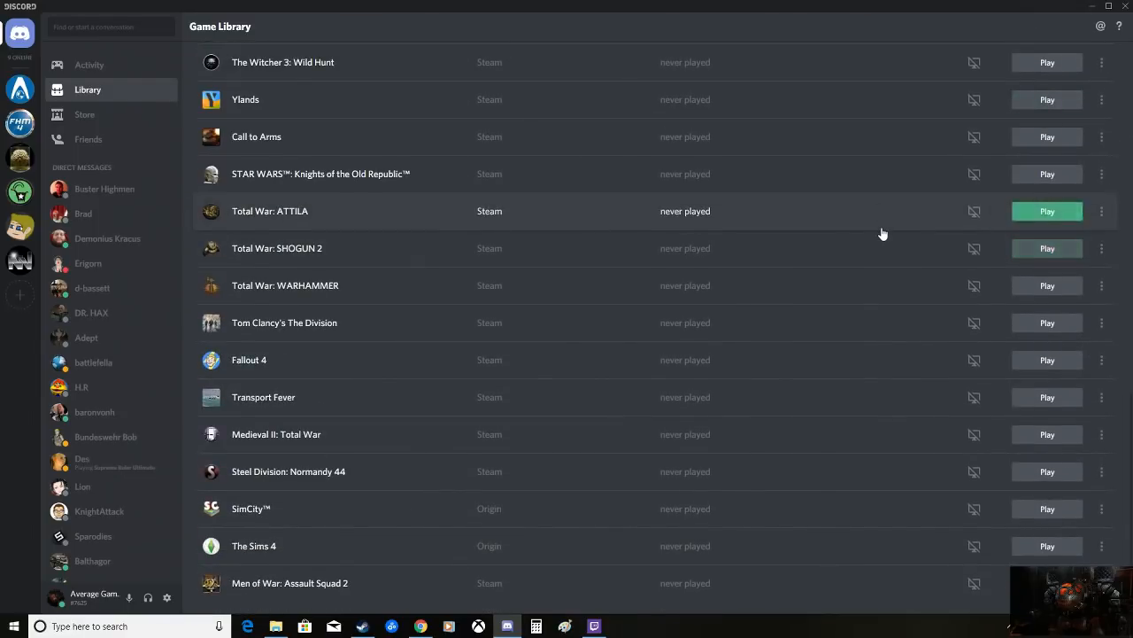
left_click(683, 57)
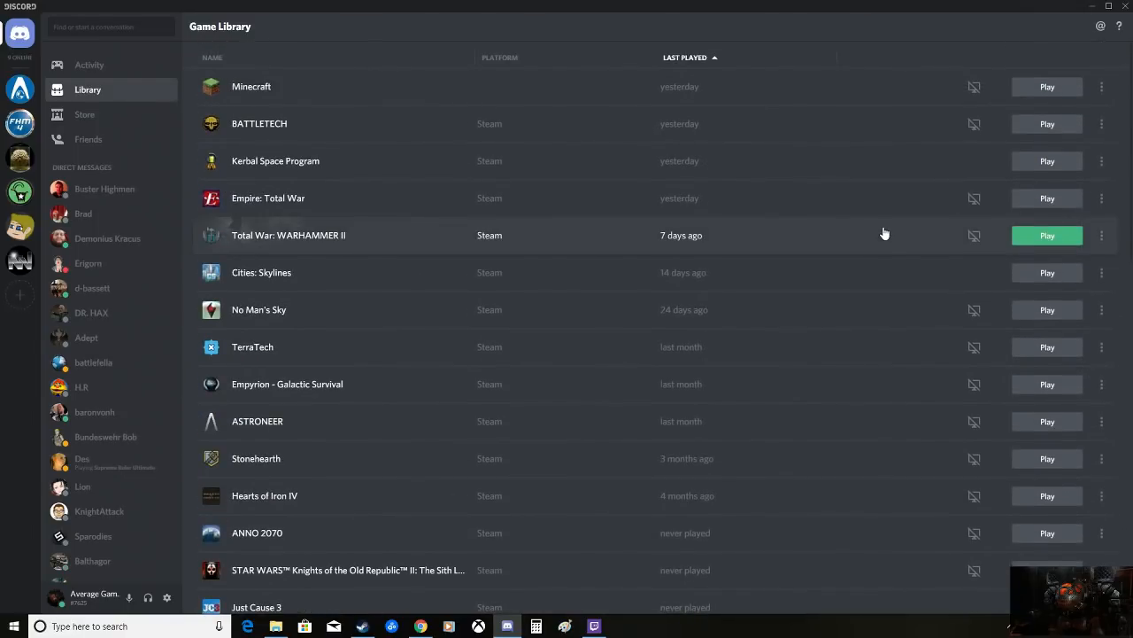
mouse_move(952, 44)
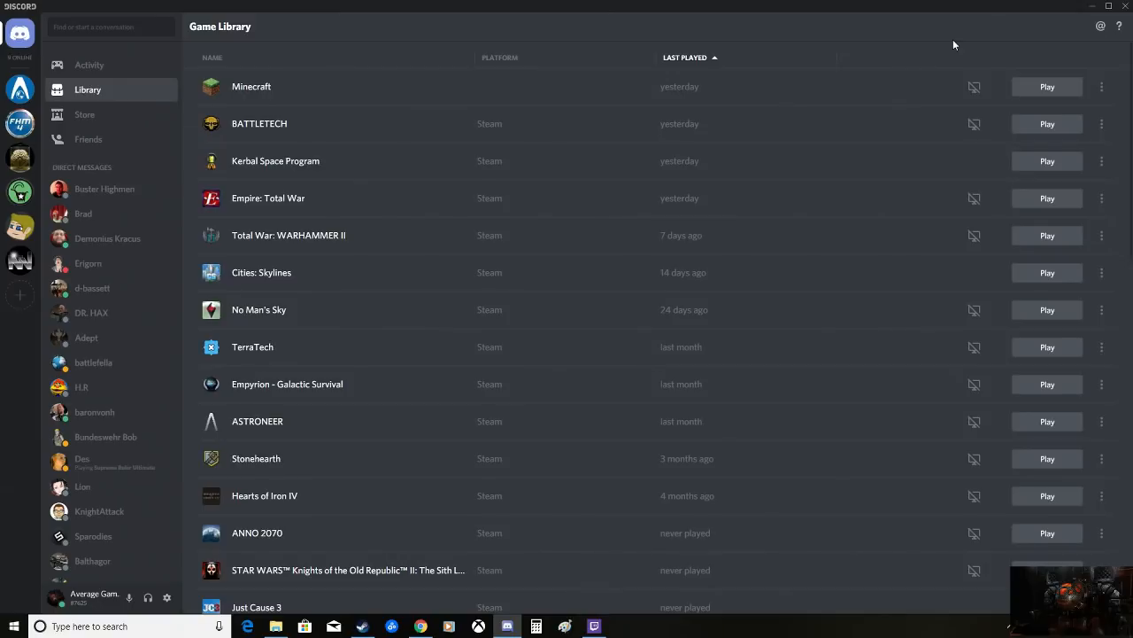
left_click(1048, 85)
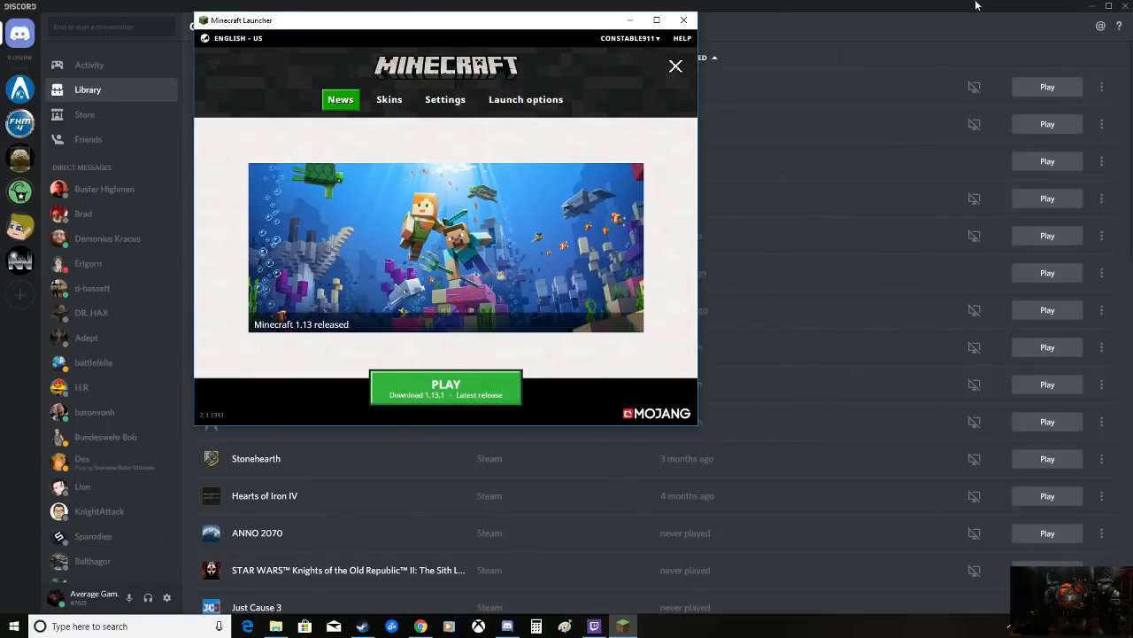
left_click(677, 66)
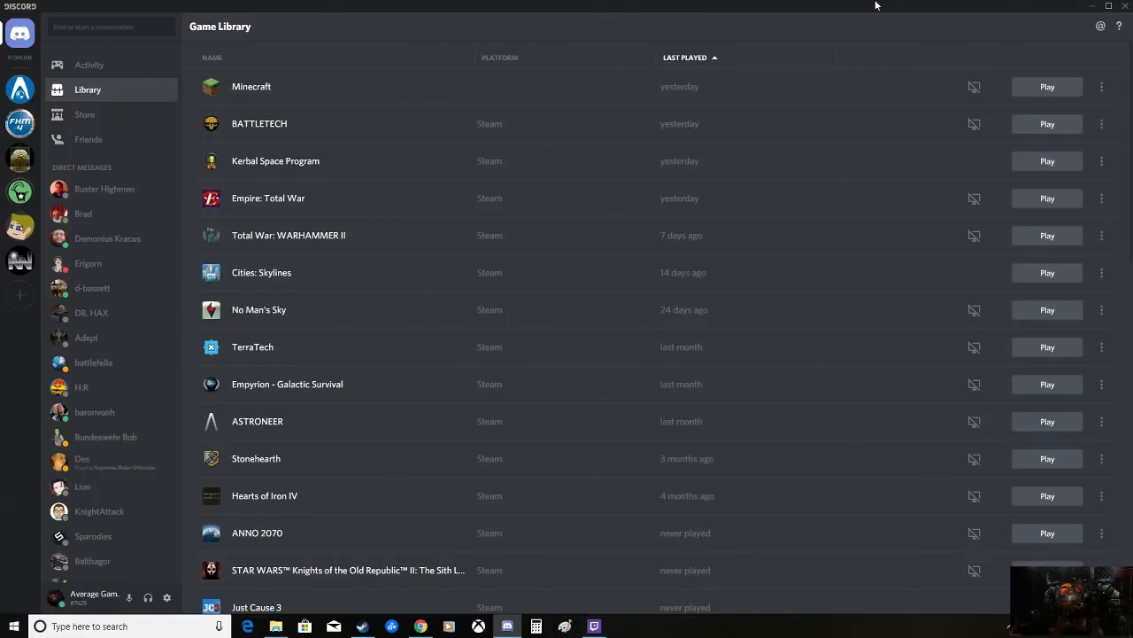
mouse_move(411, 295)
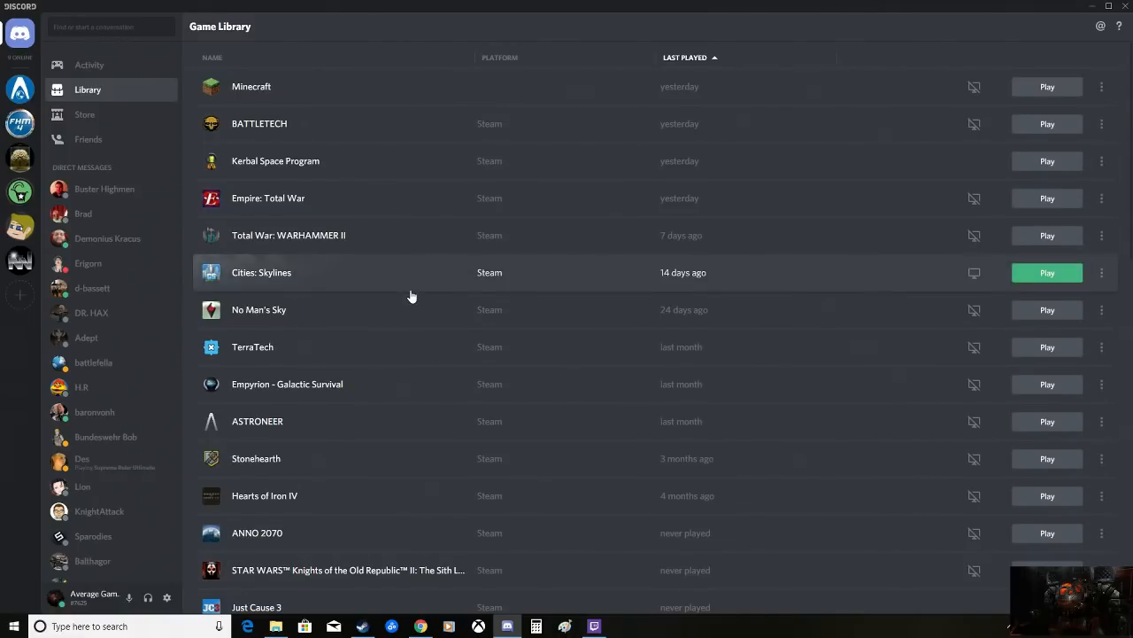
mouse_move(351, 92)
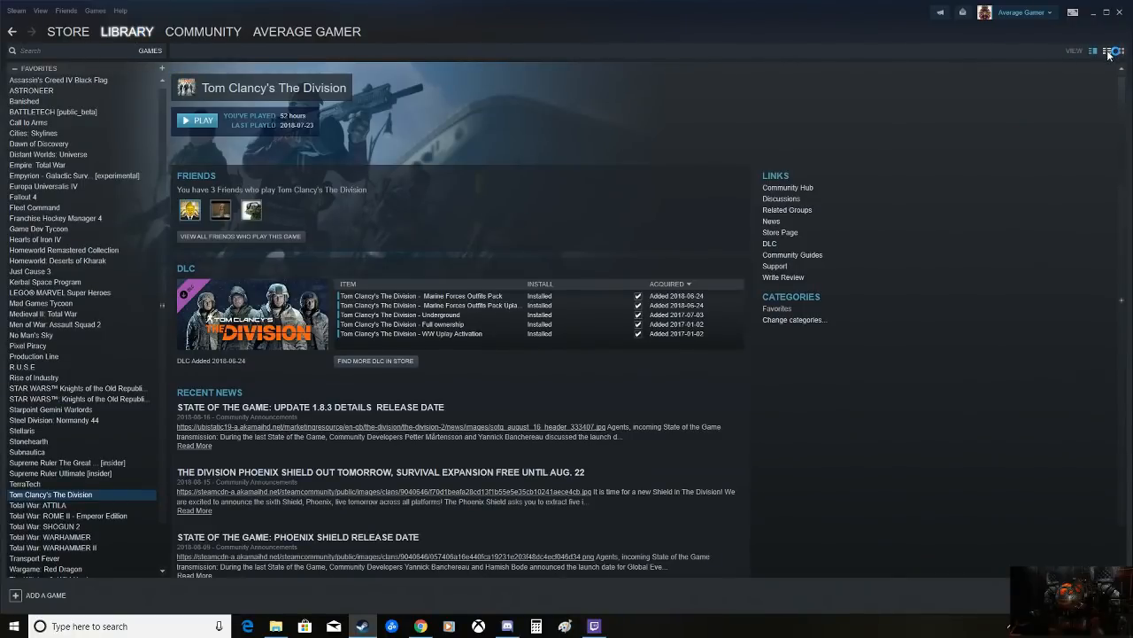
- Switch Steam's library between the plain games list and the cover-grid layout and back
left_click(1106, 50)
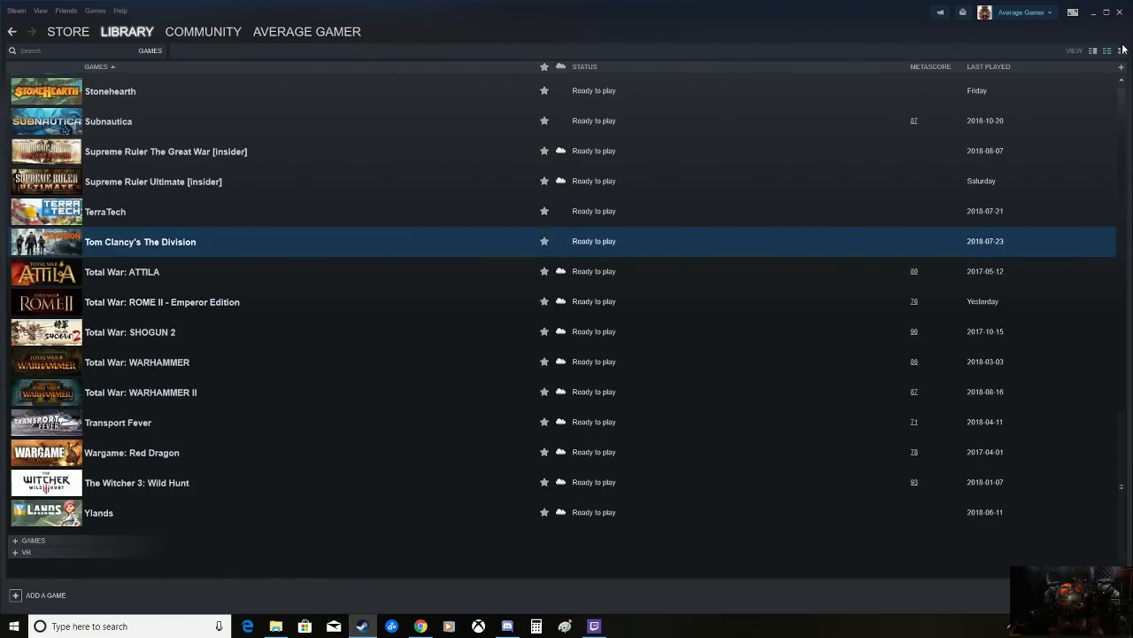
left_click(1107, 49)
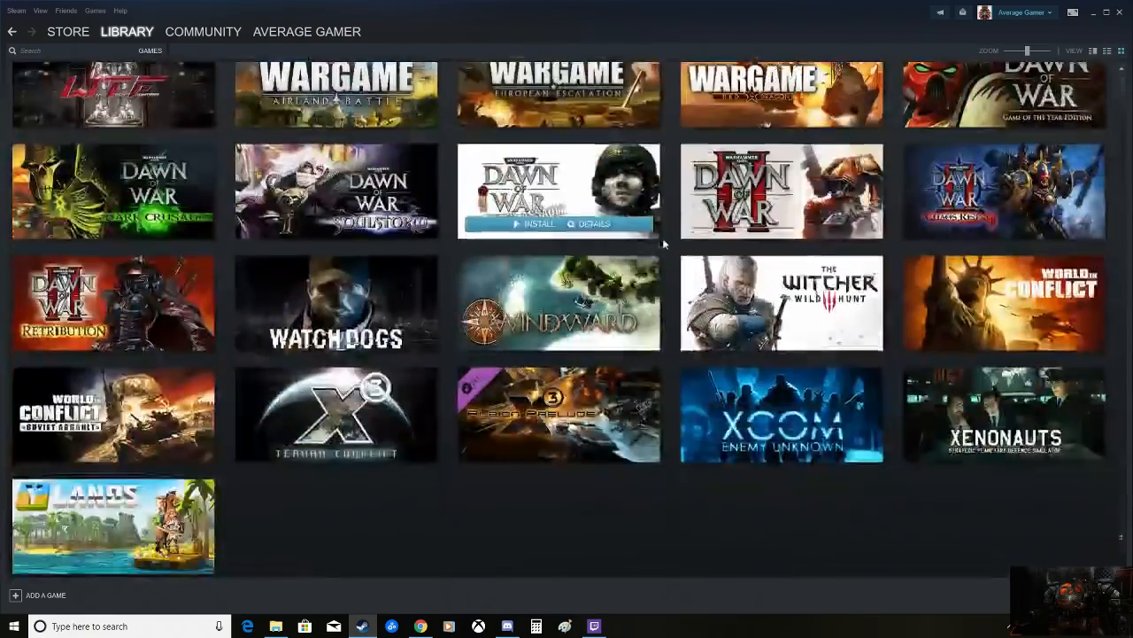
scroll("down", 3)
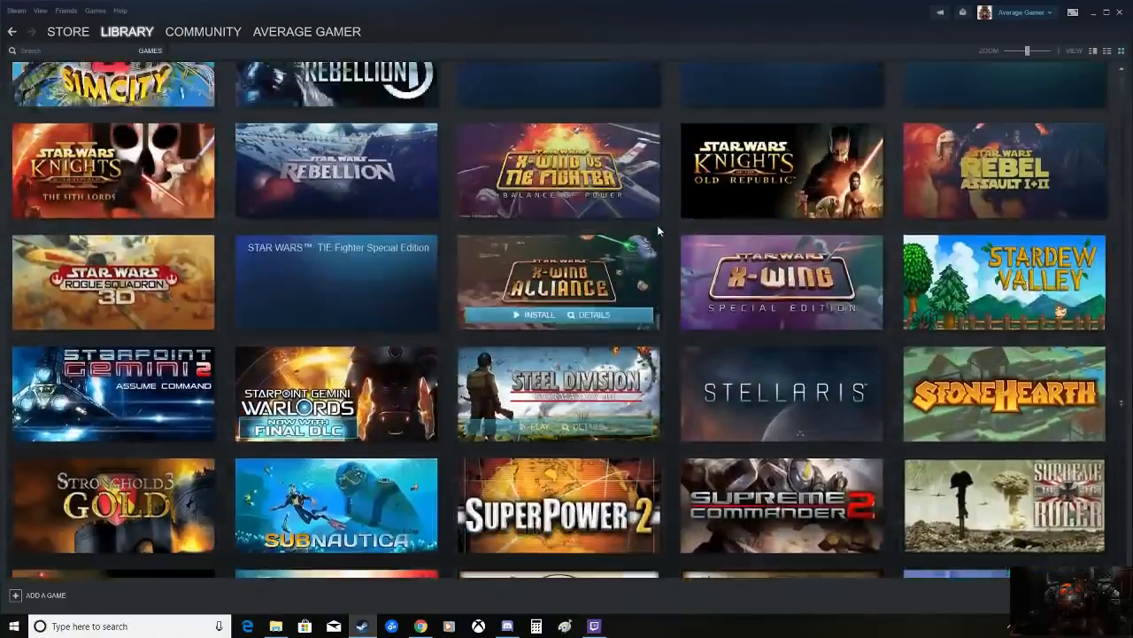
left_click(1107, 50)
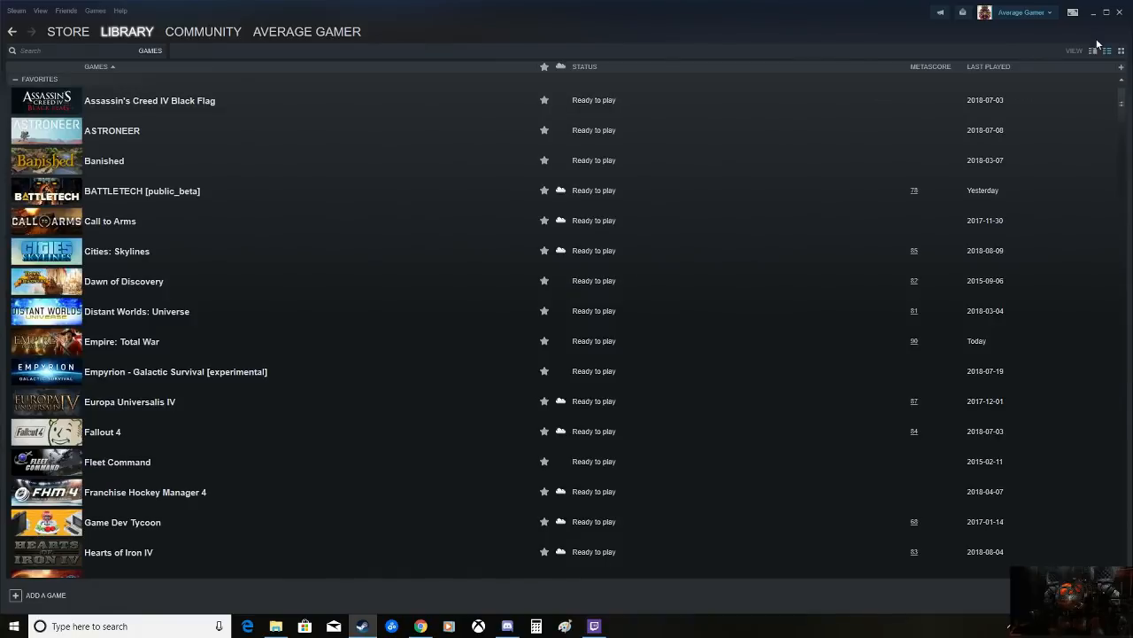
- Switch to the details view and show the Anno 2070 game page, scrolling through it
left_click(51, 227)
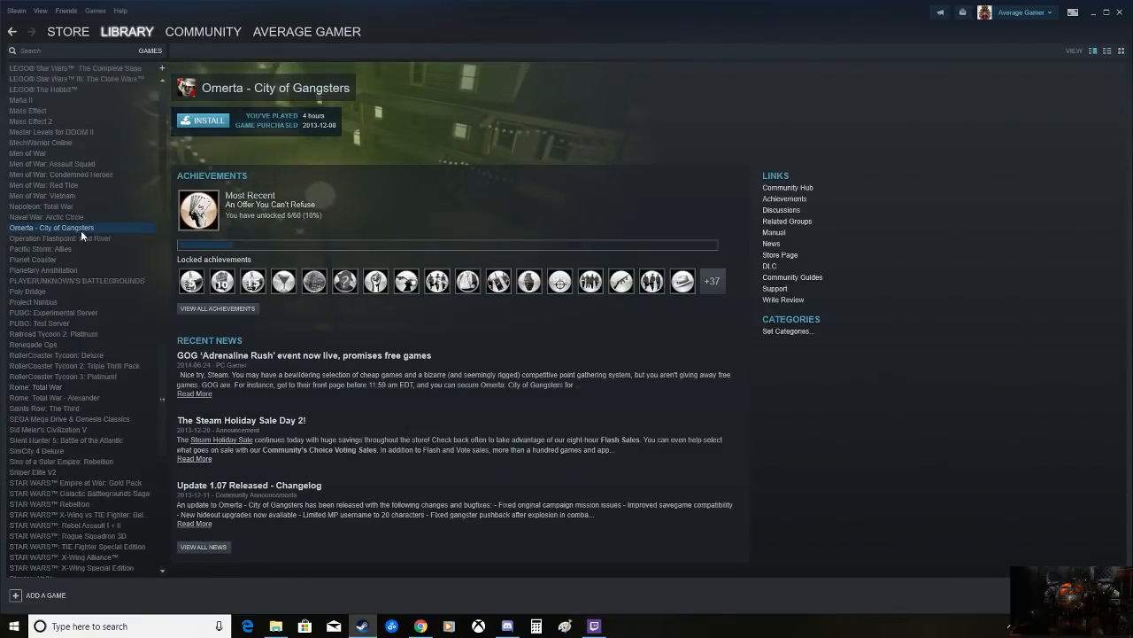
scroll("down", 3)
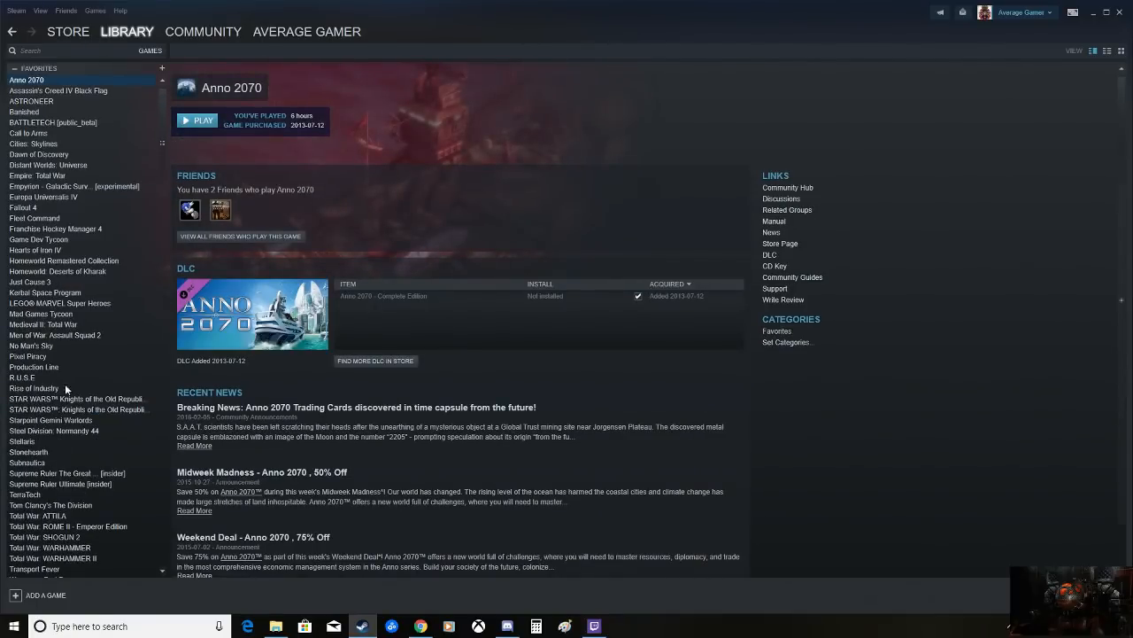
scroll("down", 3)
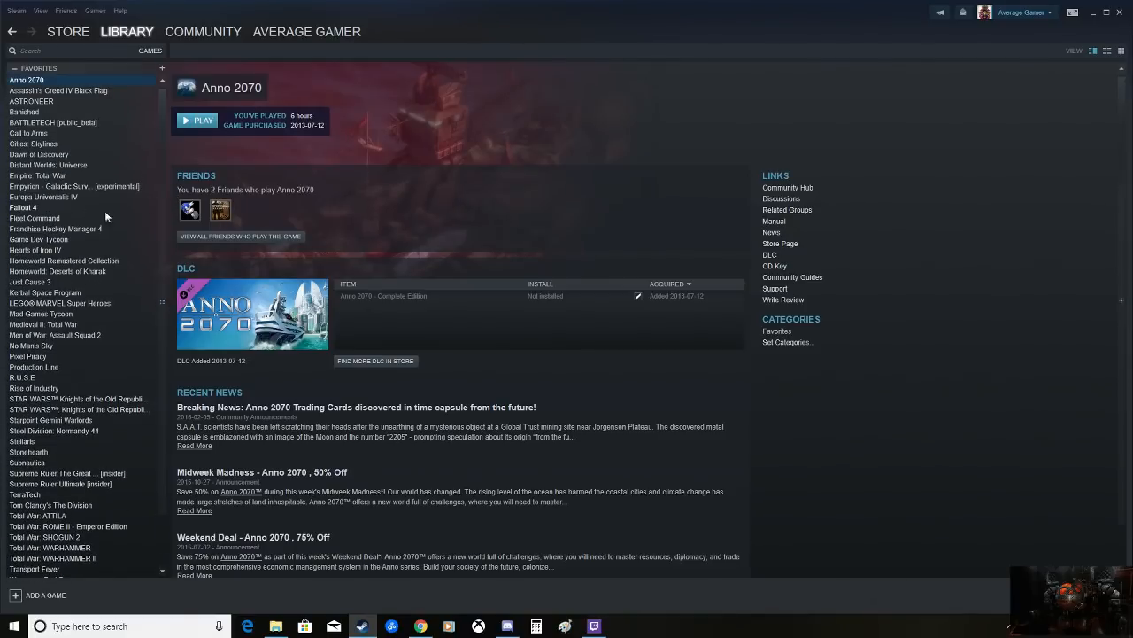
mouse_move(45, 319)
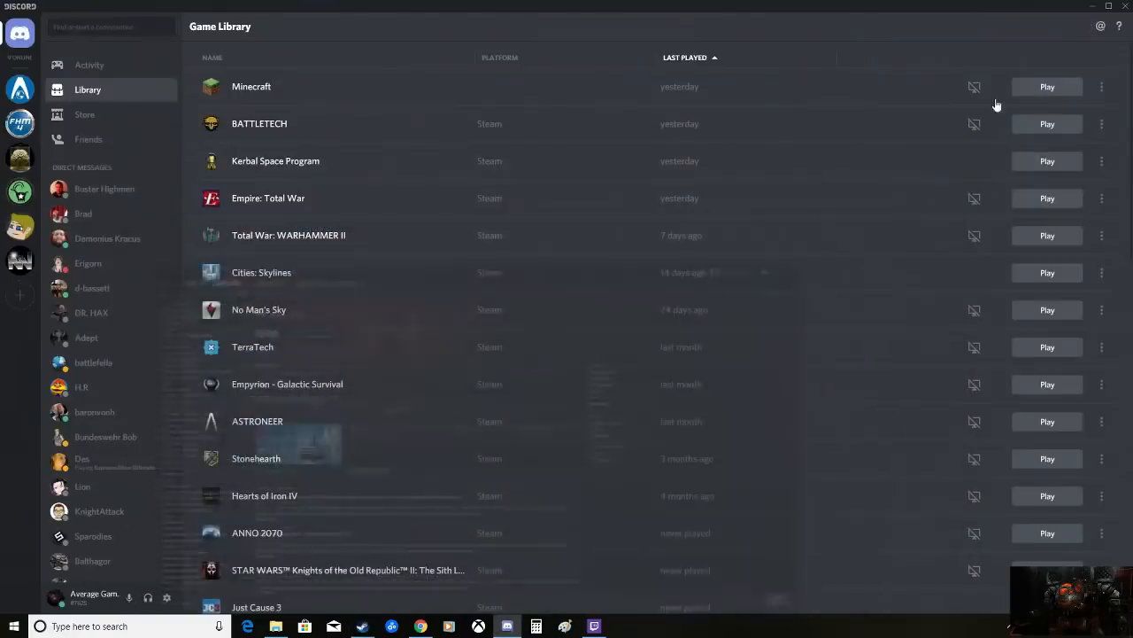
mouse_move(770, 220)
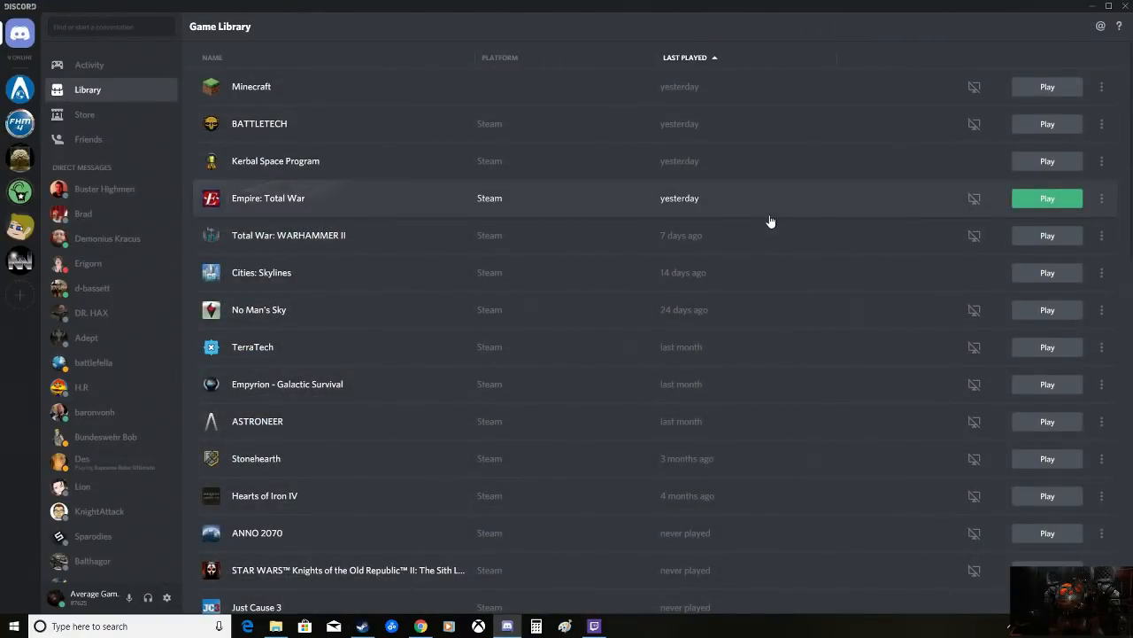
scroll("down", 3)
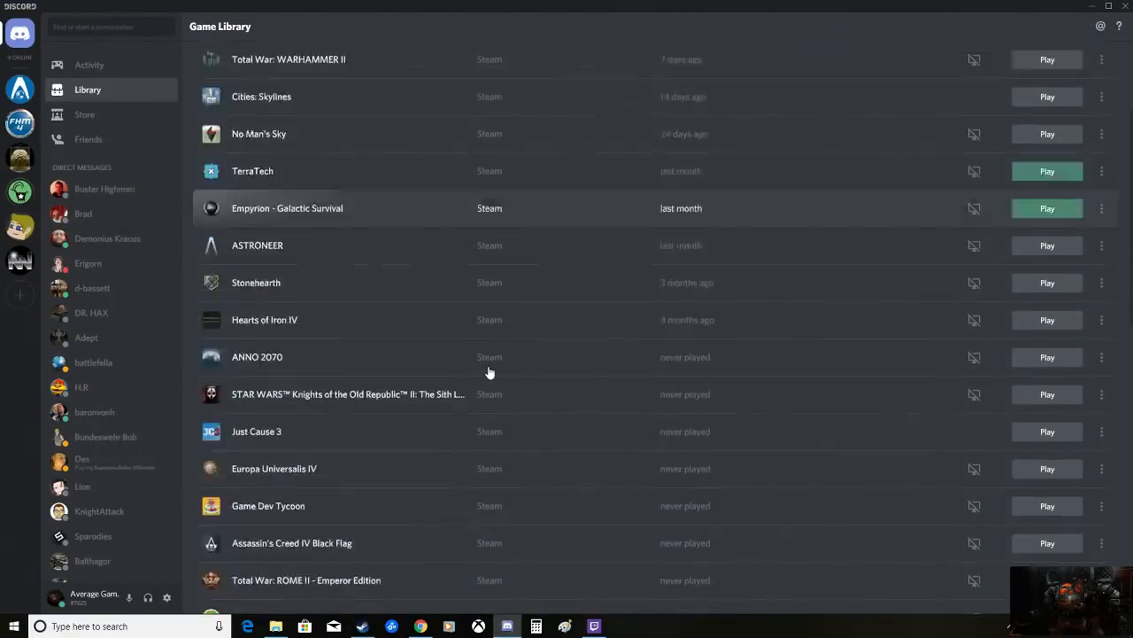
scroll("down", 3)
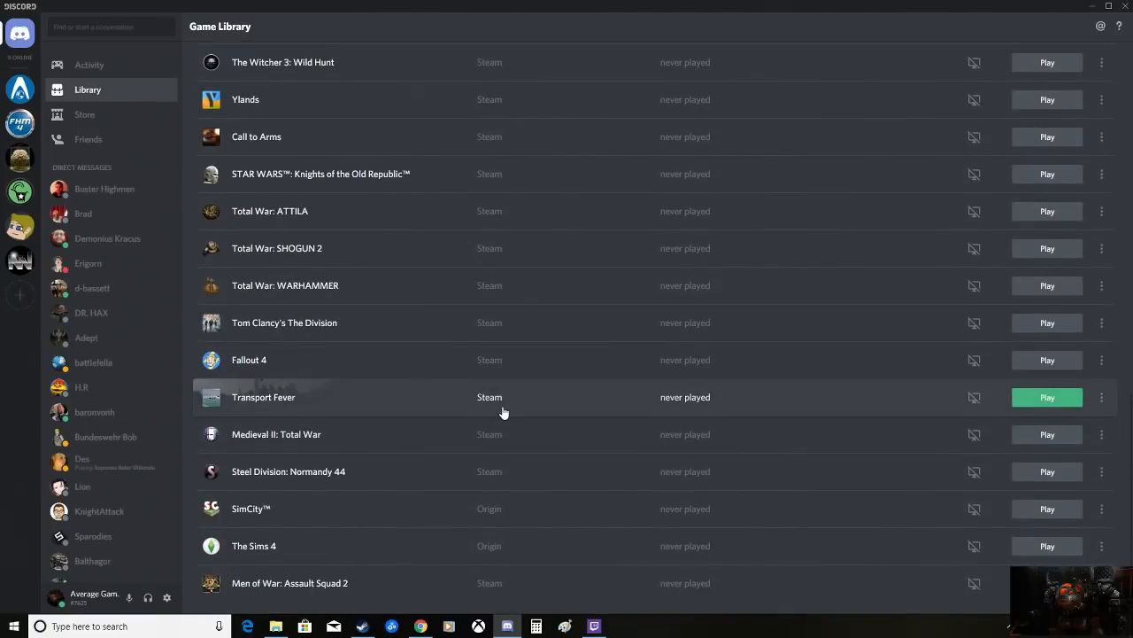
mouse_move(574, 517)
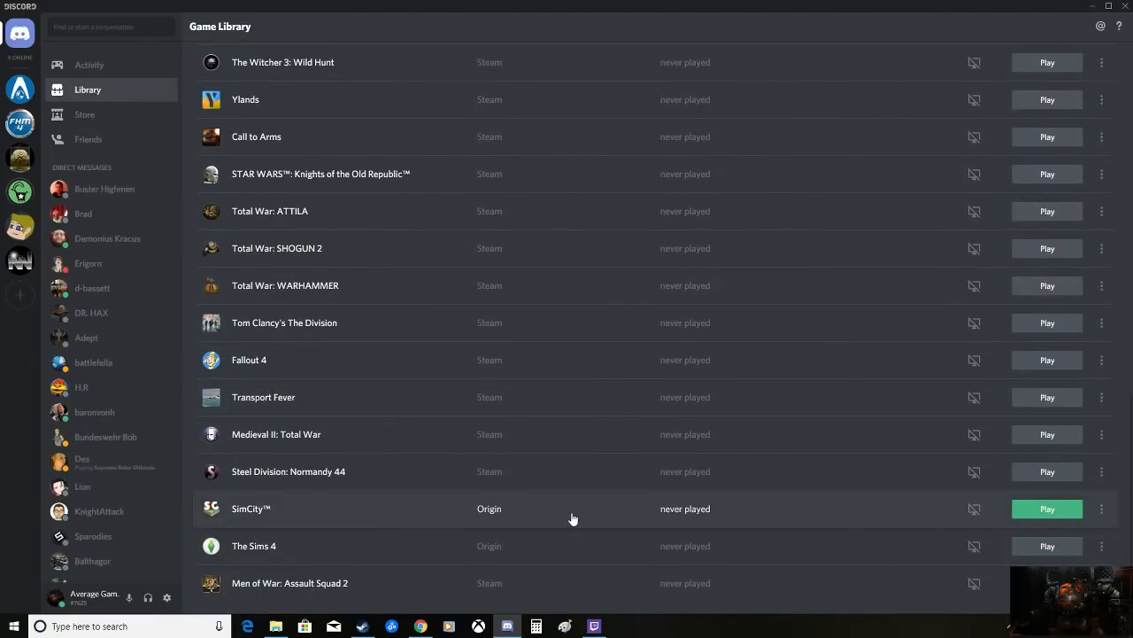